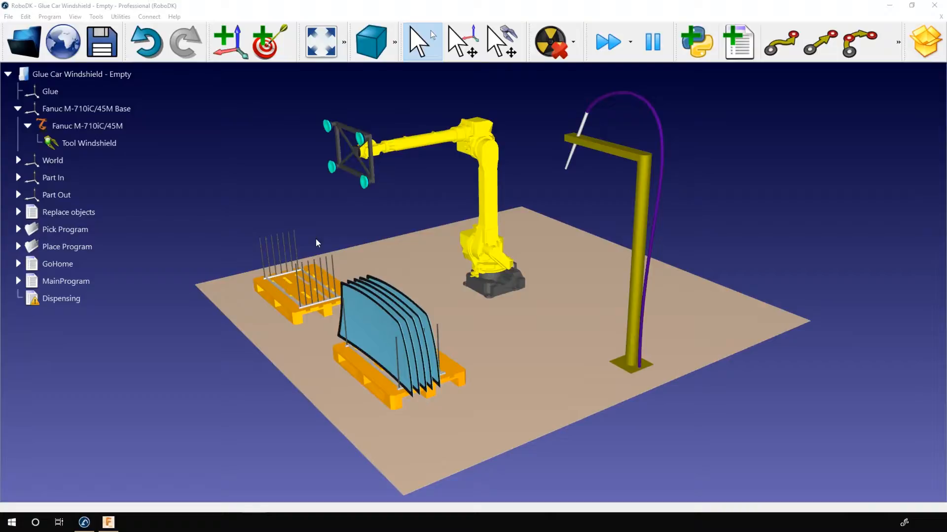
pyautogui.moveTo(762, 381)
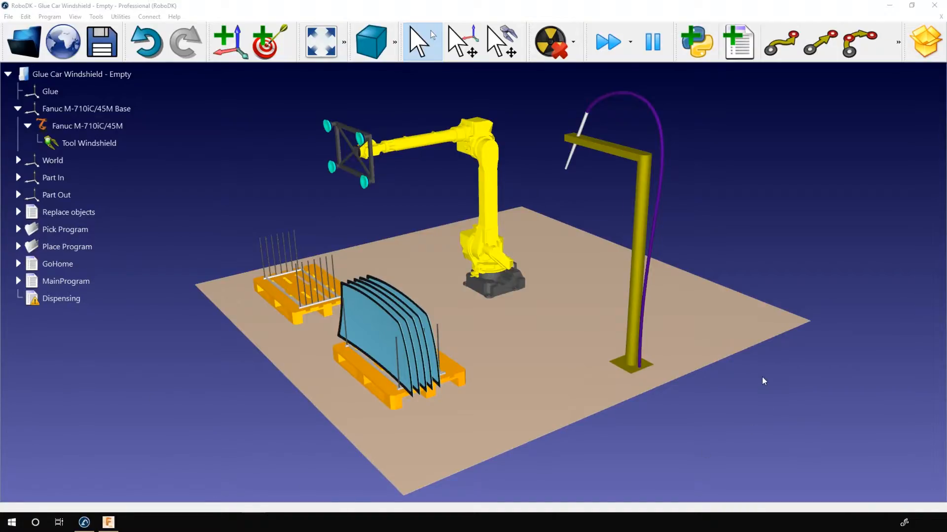
pyautogui.moveTo(169, 361)
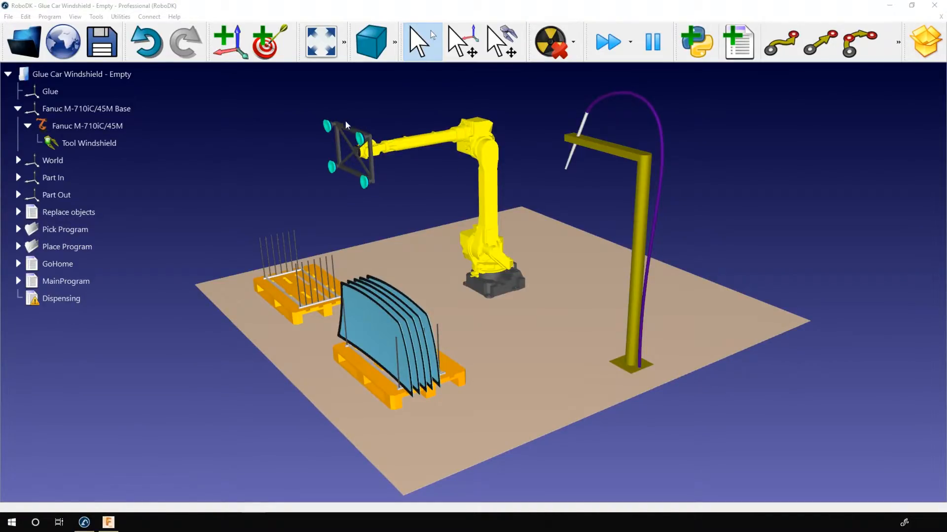
pyautogui.moveTo(340, 192)
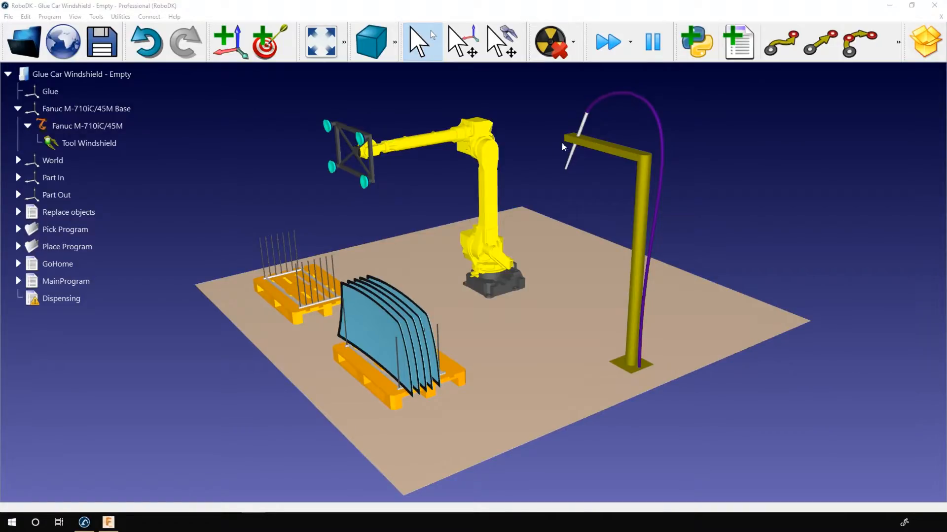
# Step: Select the FANUC M-710iC/45M robot and show the Glue reference frame at the nozzle
pyautogui.click(87, 126)
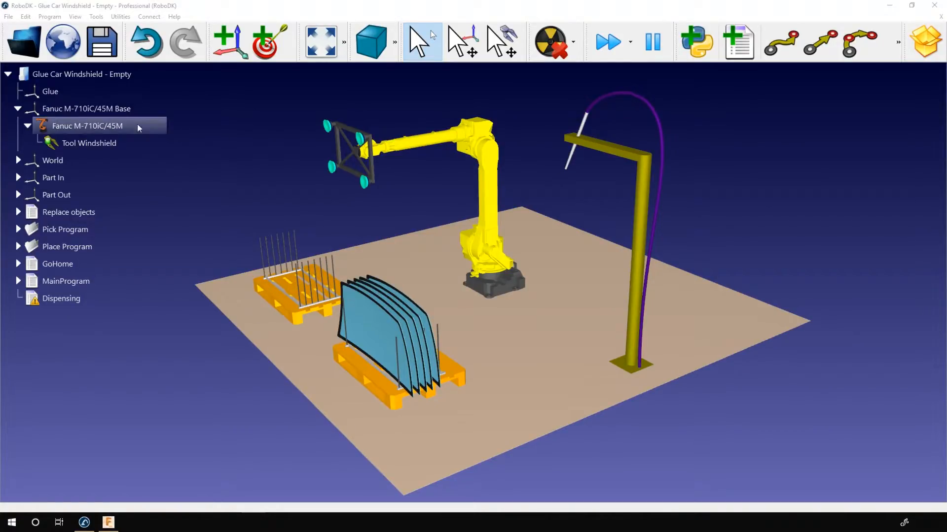
pyautogui.click(49, 91)
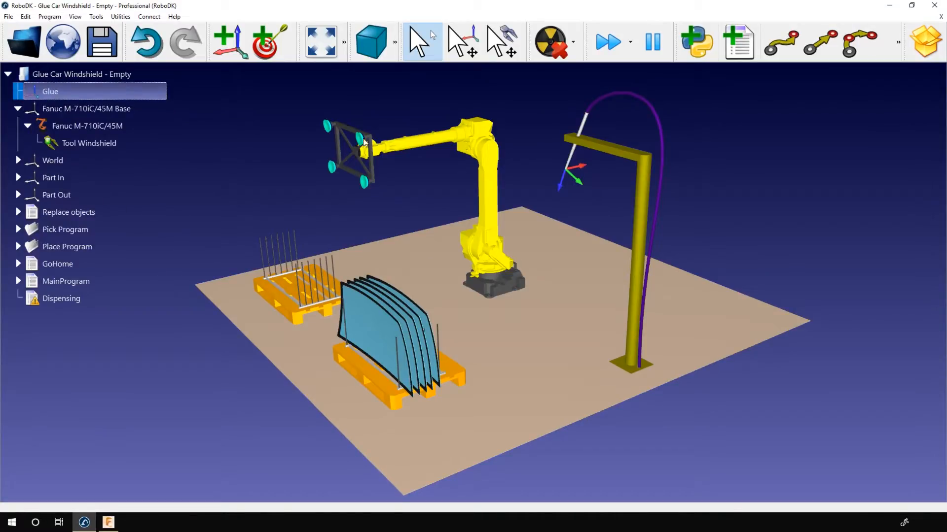
pyautogui.moveTo(563, 185)
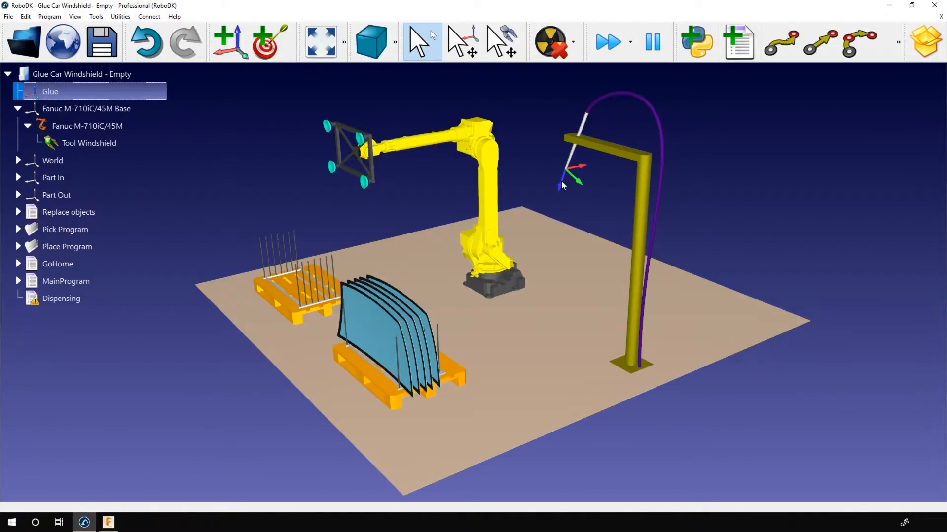
pyautogui.moveTo(561, 176)
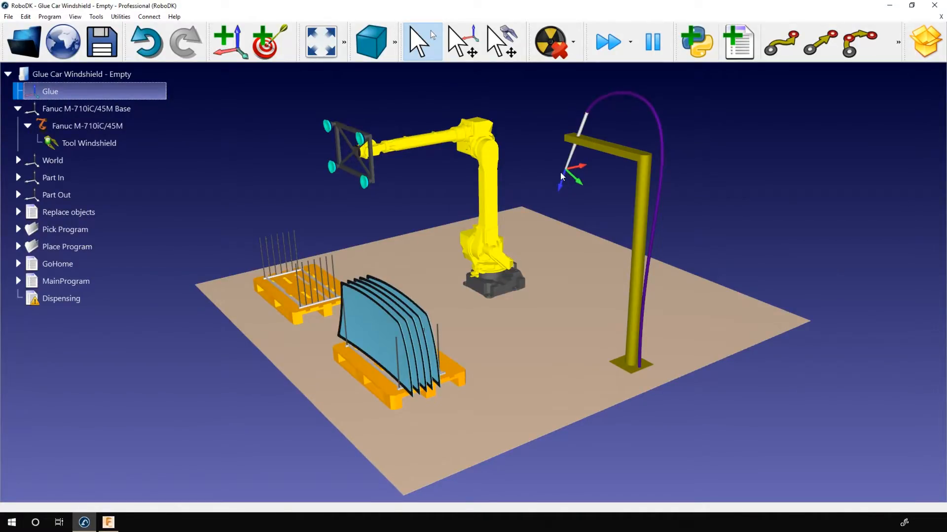
pyautogui.moveTo(541, 170)
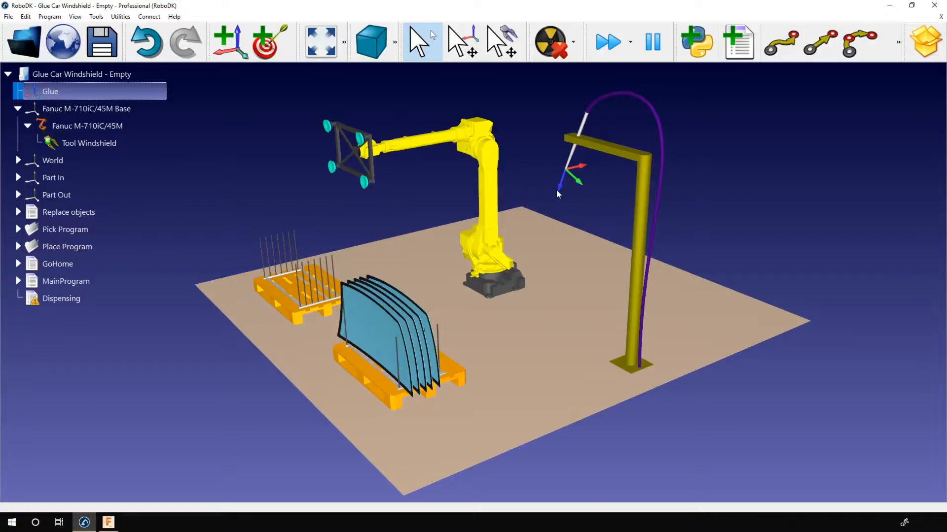
pyautogui.moveTo(568, 190)
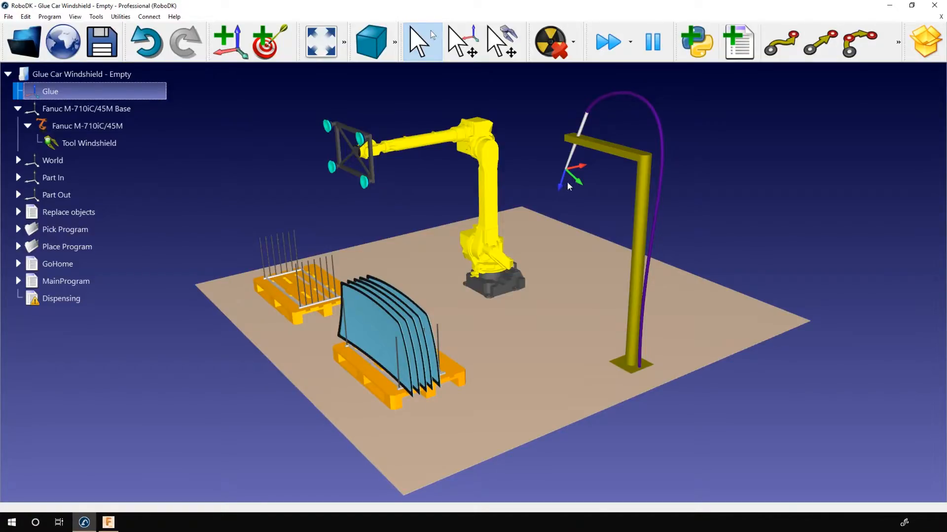
pyautogui.moveTo(556, 204)
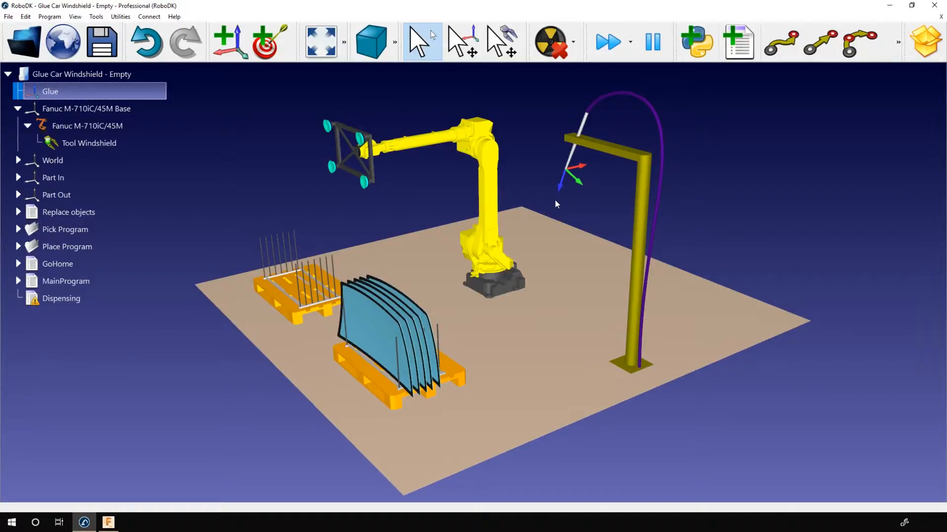
pyautogui.moveTo(47, 247)
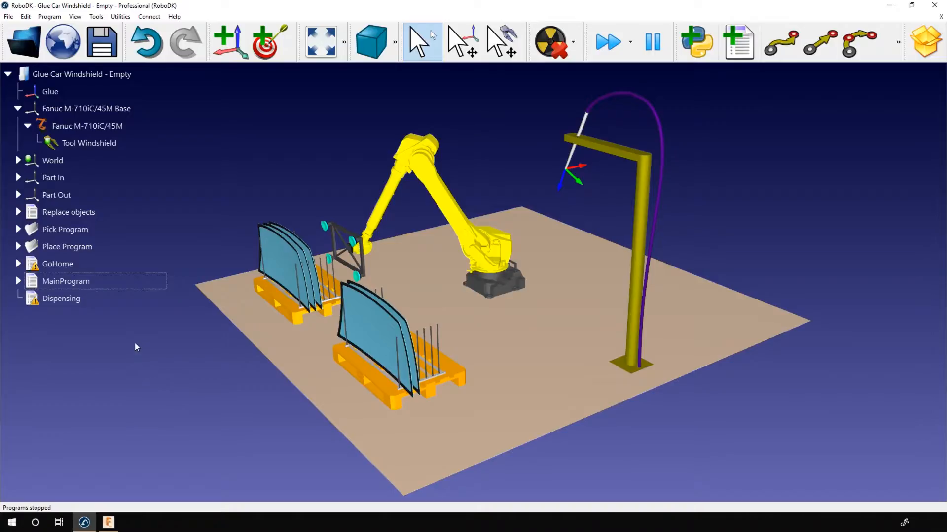
pyautogui.moveTo(69, 218)
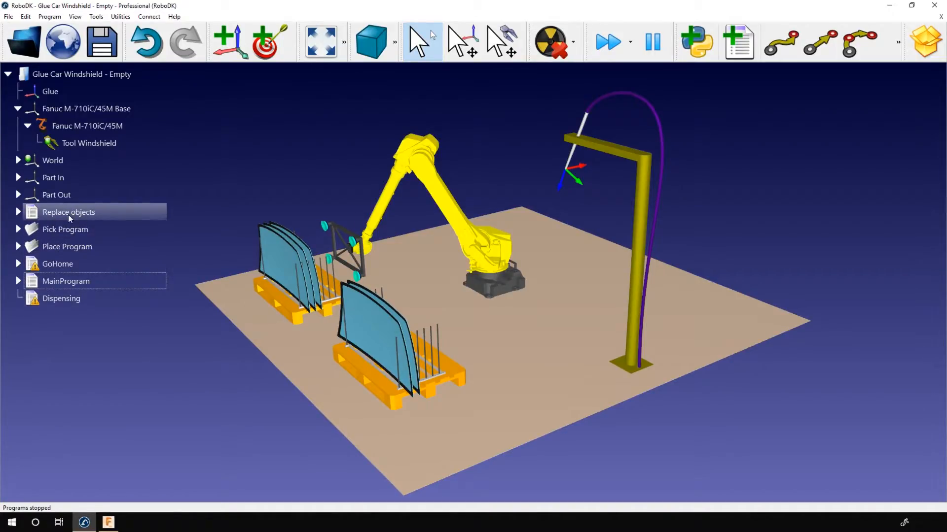
# Step: Reset the windshields with Replace objects and move the robot home
pyautogui.doubleClick(68, 212)
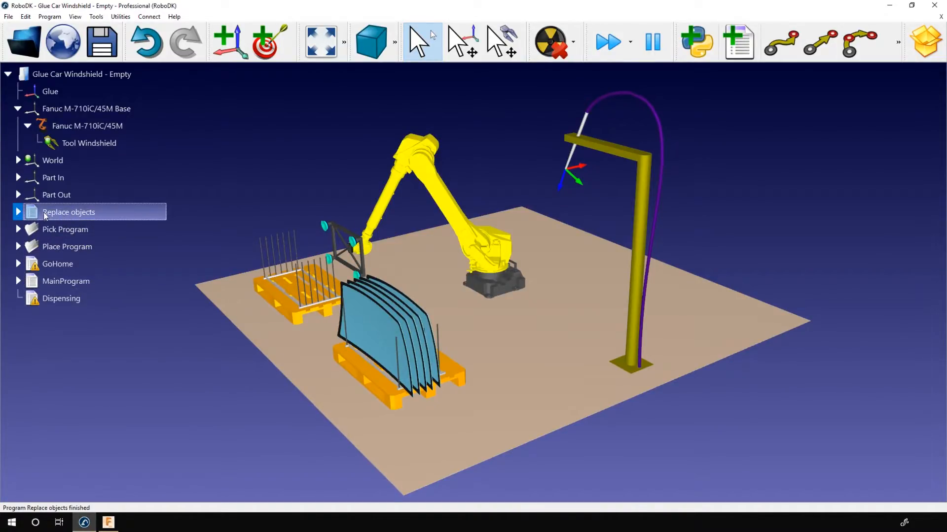
pyautogui.click(18, 212)
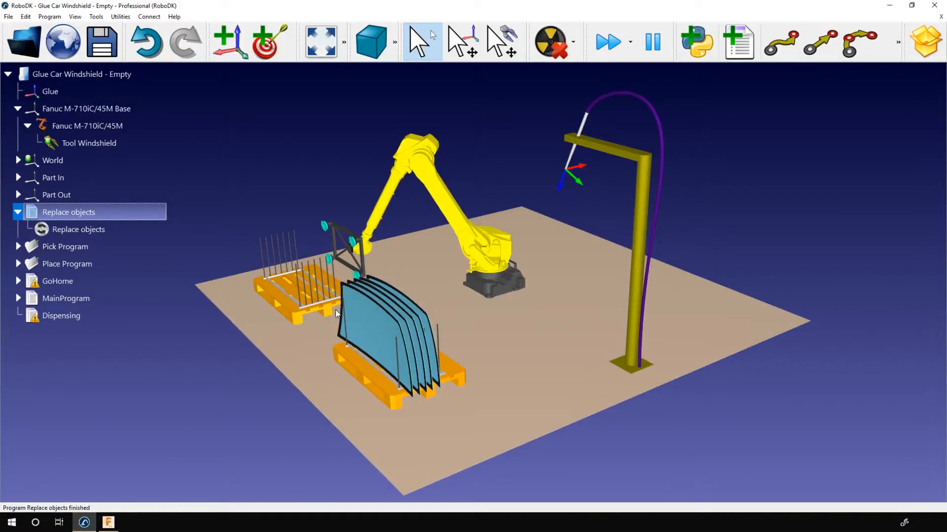
pyautogui.moveTo(416, 157)
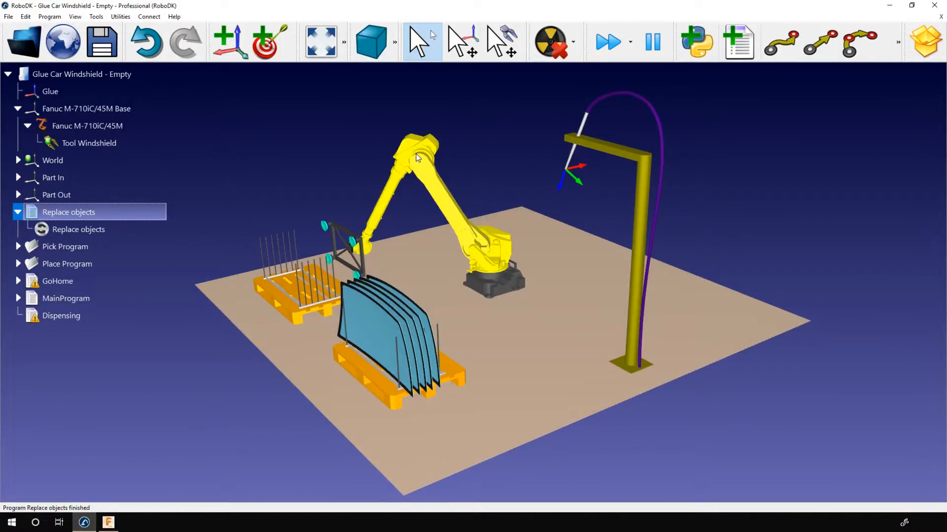
pyautogui.rightClick(417, 157)
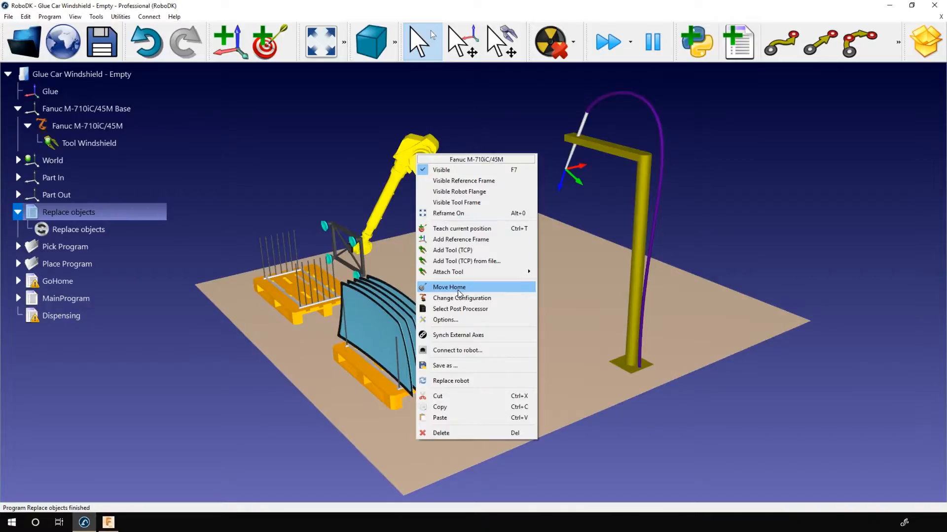
pyautogui.click(449, 286)
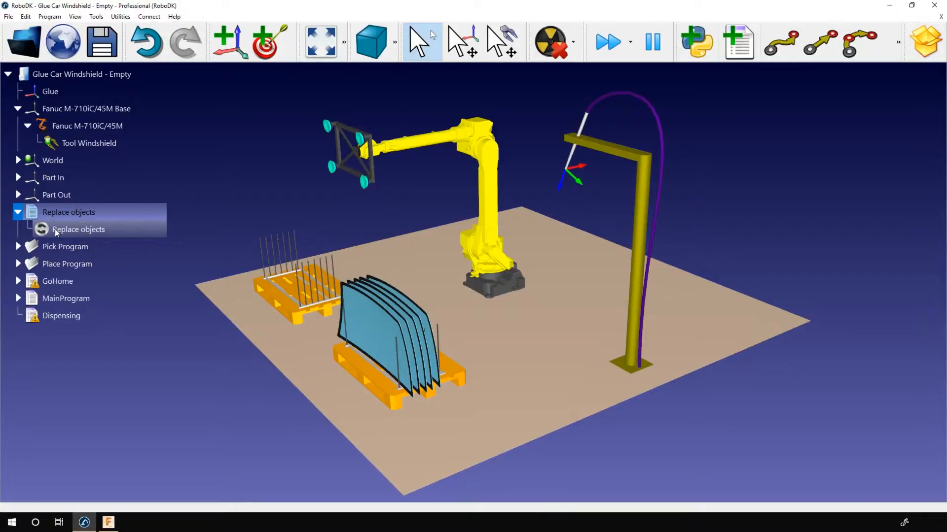
# Step: Confirm the saved object positions in the Replace objects instruction
pyautogui.rightClick(58, 231)
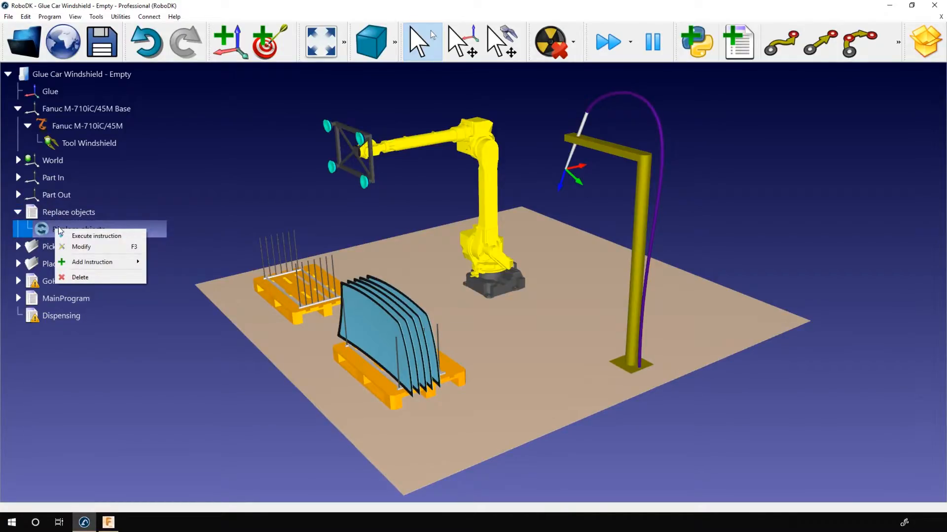
pyautogui.click(81, 247)
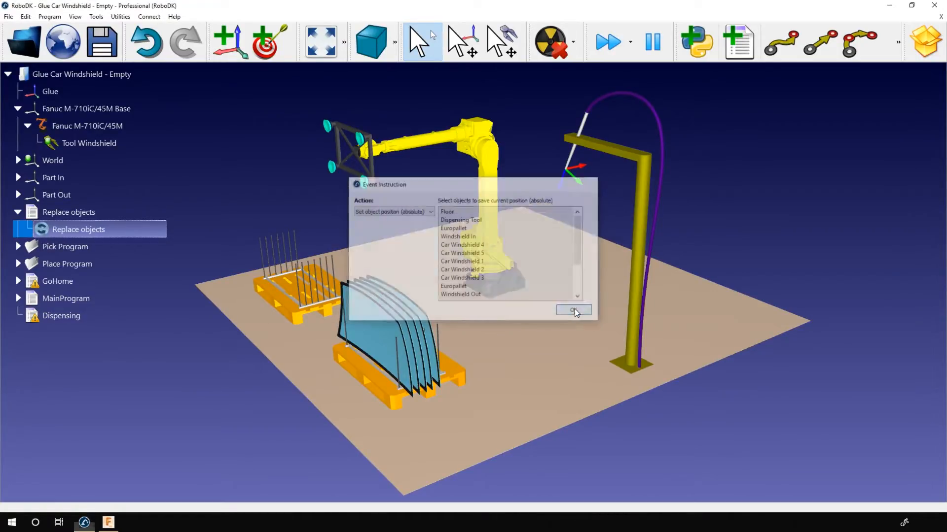
pyautogui.click(573, 310)
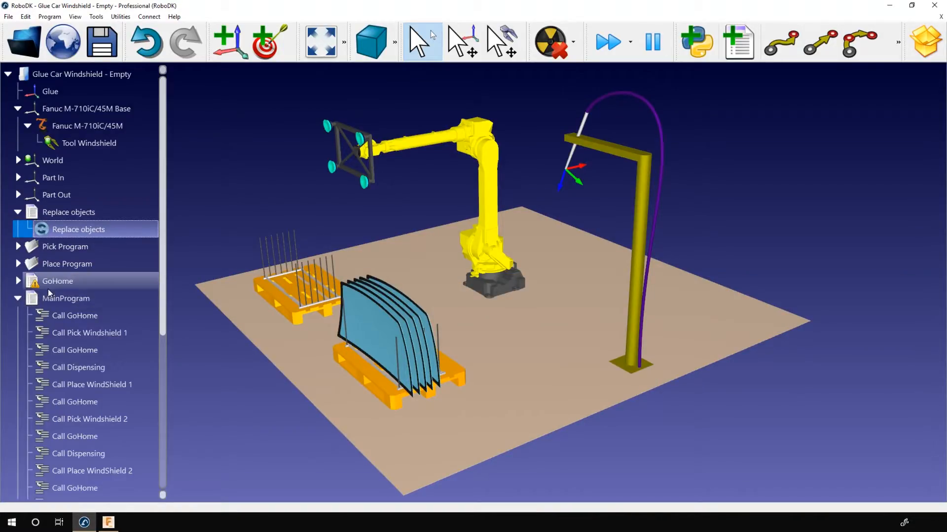
# Step: Step through MainProgram's pick, dispensing and place windshield calls, then collapse the list
pyautogui.scroll(-3)
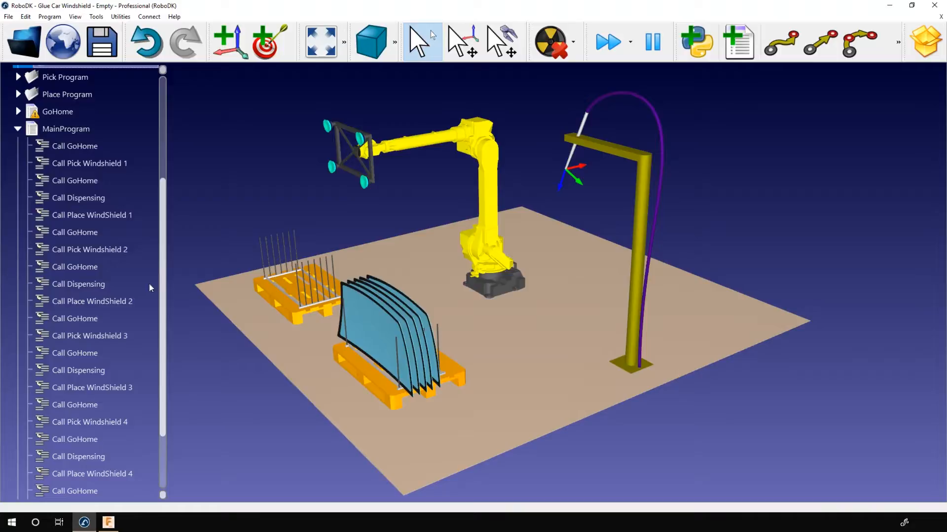
pyautogui.click(89, 163)
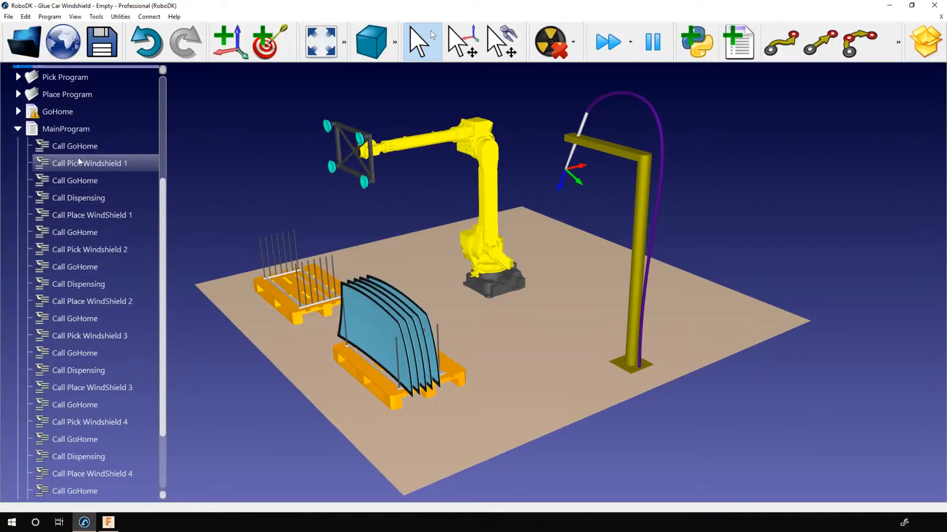
pyautogui.click(79, 197)
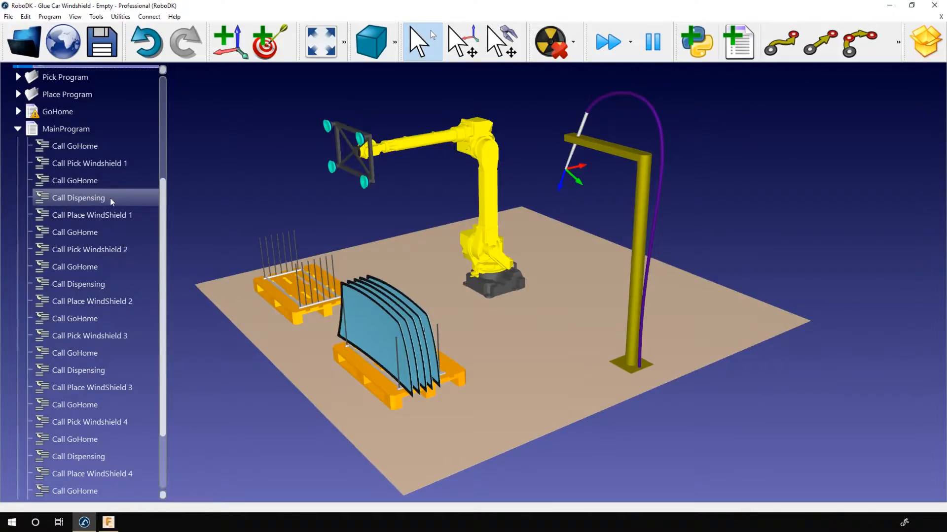
pyautogui.click(92, 215)
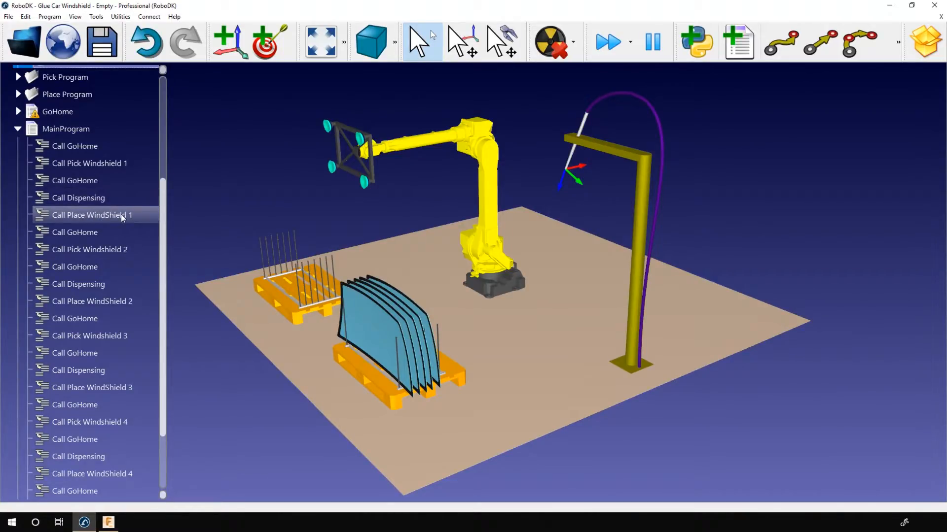
pyautogui.click(74, 146)
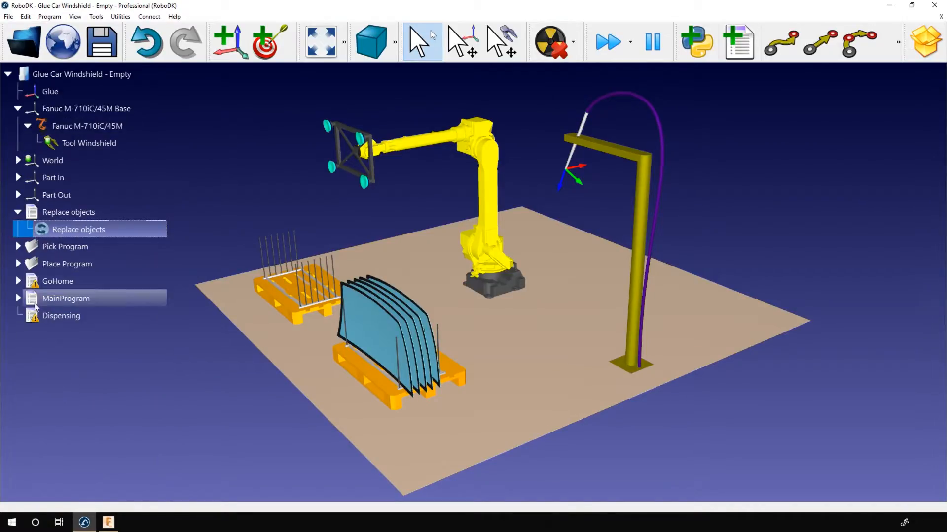
pyautogui.moveTo(60, 328)
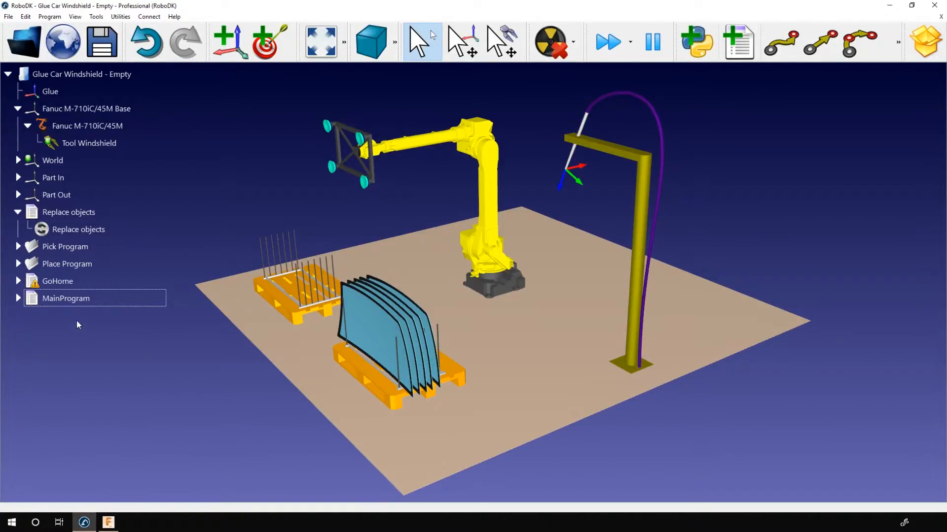
pyautogui.click(108, 522)
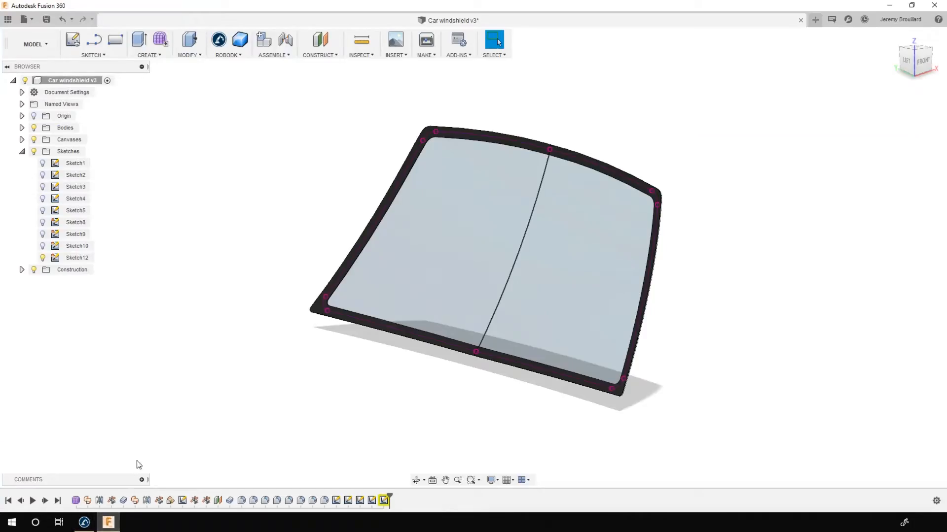
pyautogui.moveTo(572, 414)
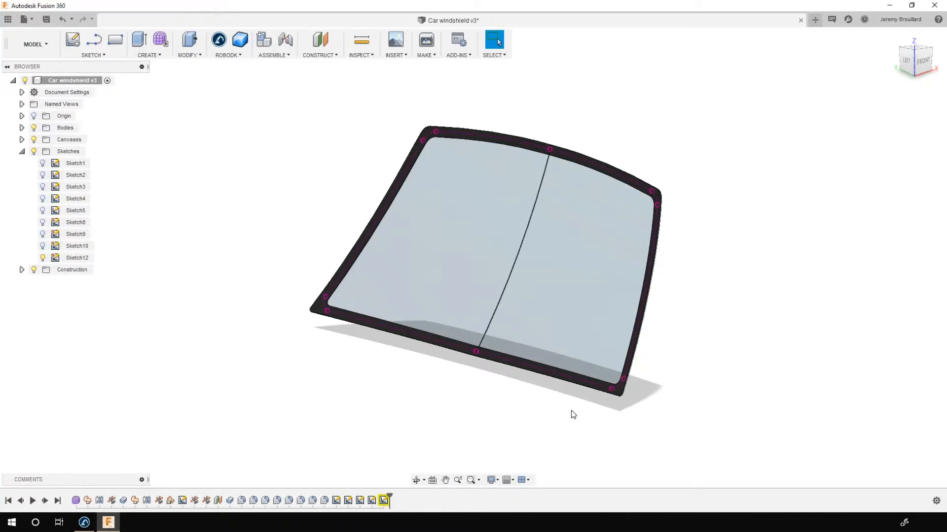
pyautogui.moveTo(296, 412)
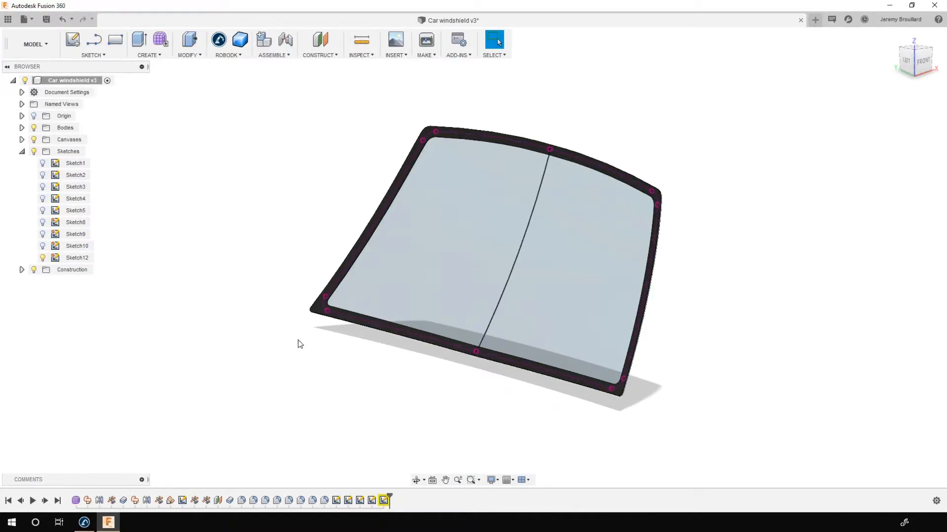
pyautogui.click(76, 258)
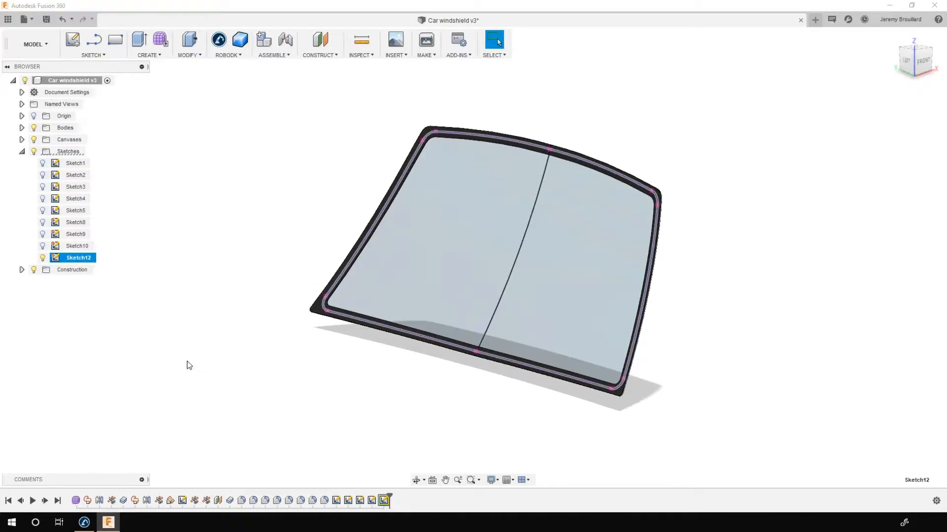
pyautogui.moveTo(669, 322)
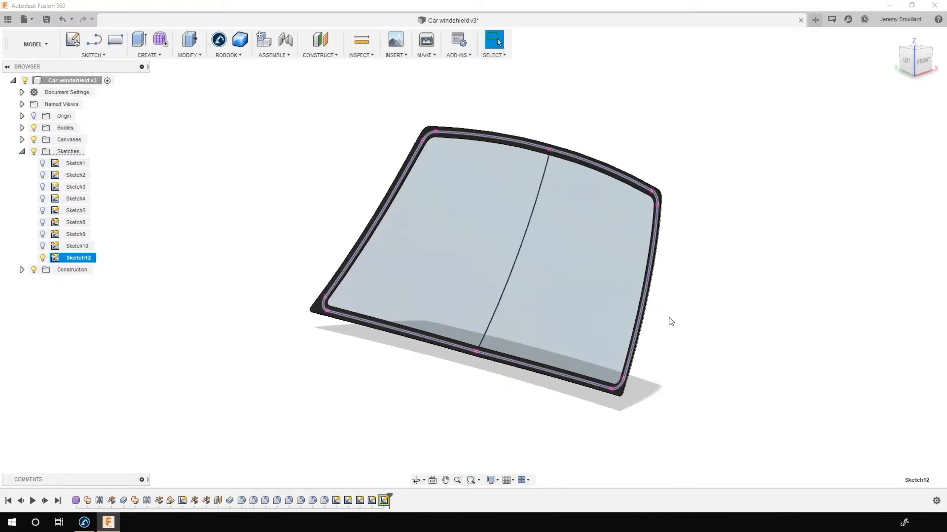
pyautogui.moveTo(171, 243)
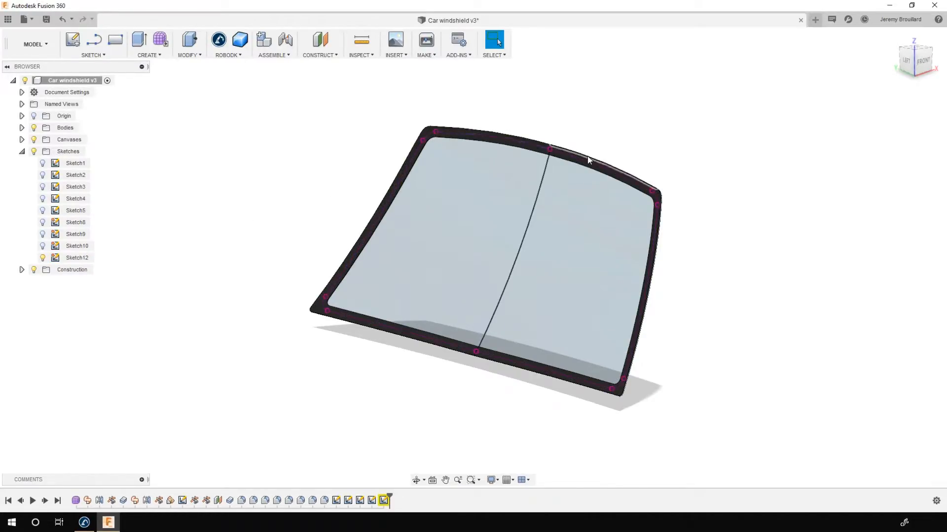
pyautogui.click(247, 264)
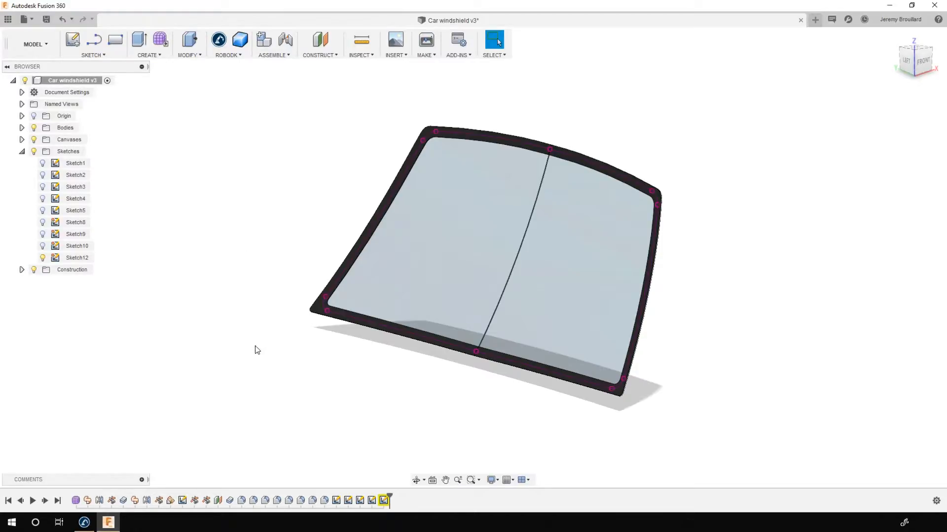
pyautogui.moveTo(283, 375)
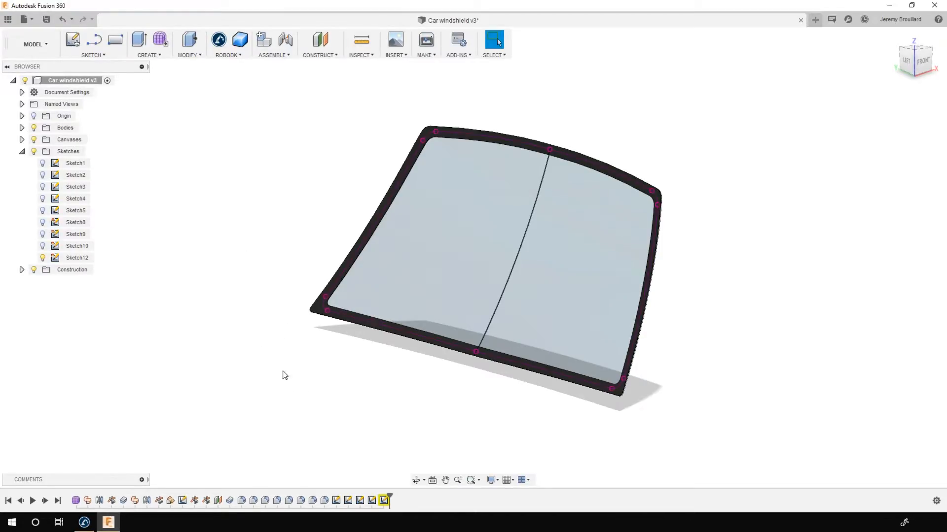
pyautogui.moveTo(499, 424)
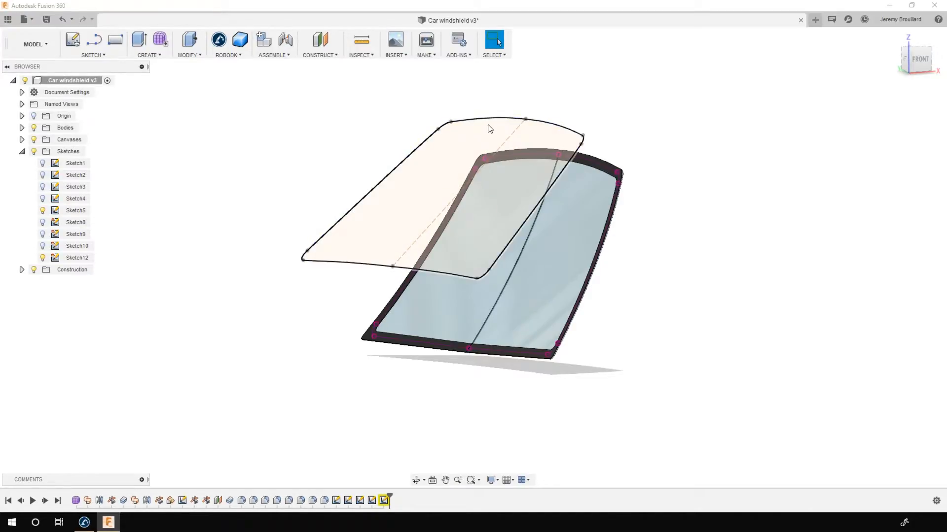
pyautogui.moveTo(445, 247)
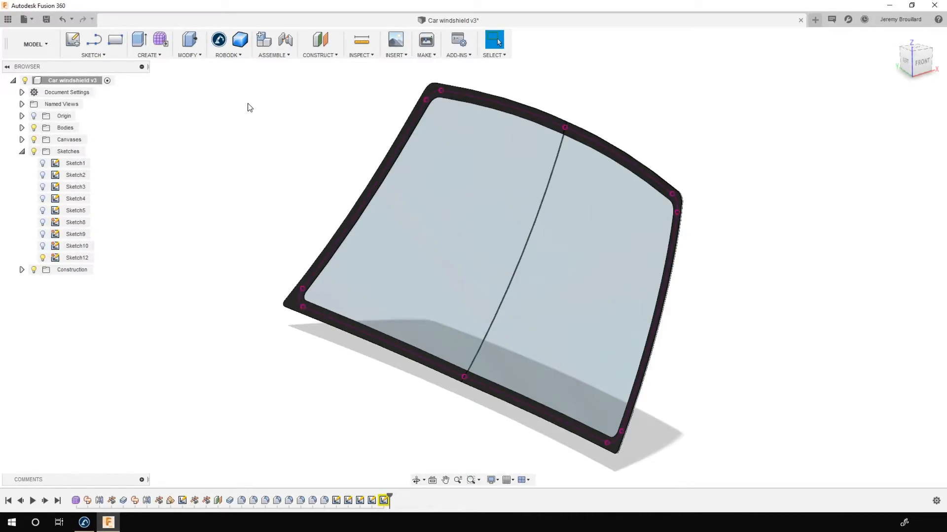
pyautogui.moveTo(262, 137)
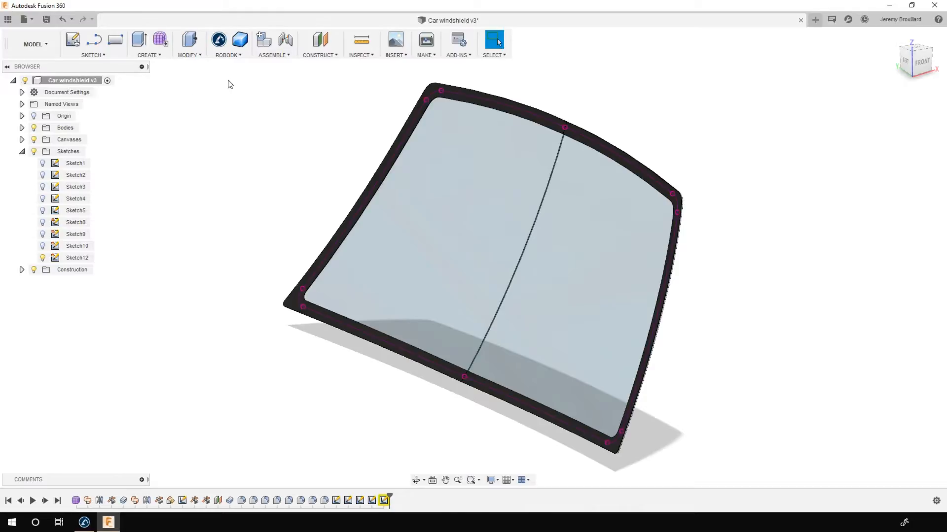
pyautogui.moveTo(45, 45)
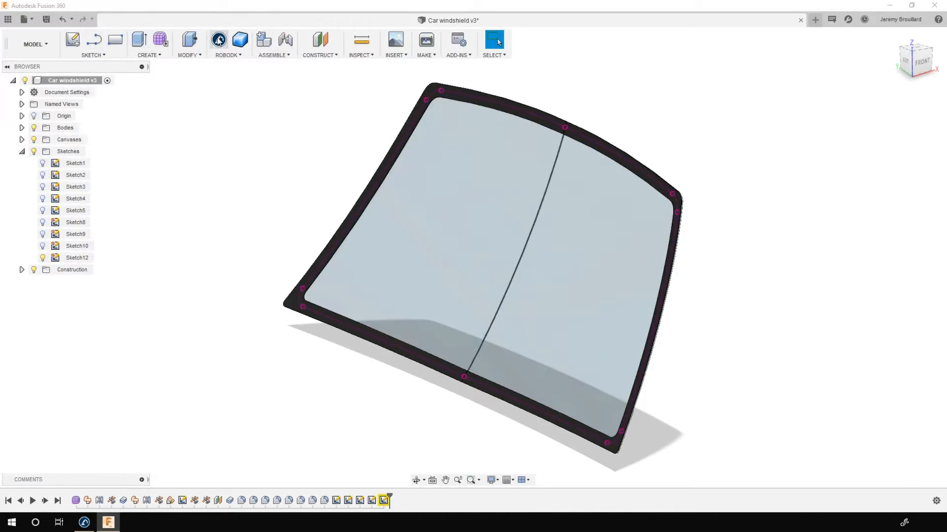
pyautogui.click(227, 55)
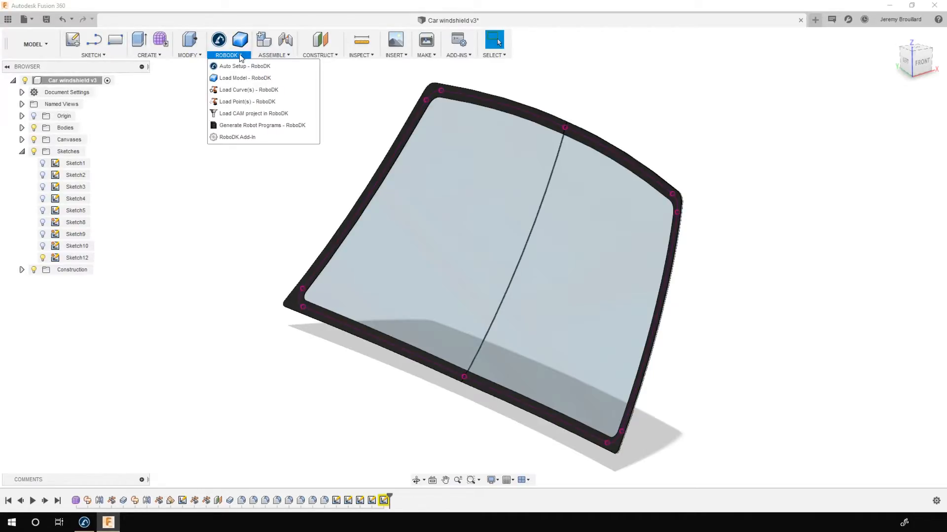
pyautogui.moveTo(238, 66)
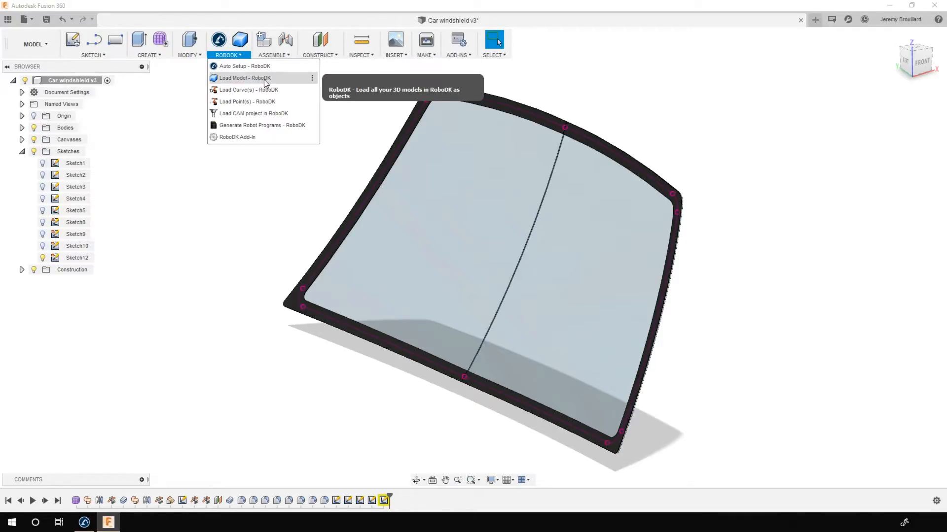
pyautogui.moveTo(303, 80)
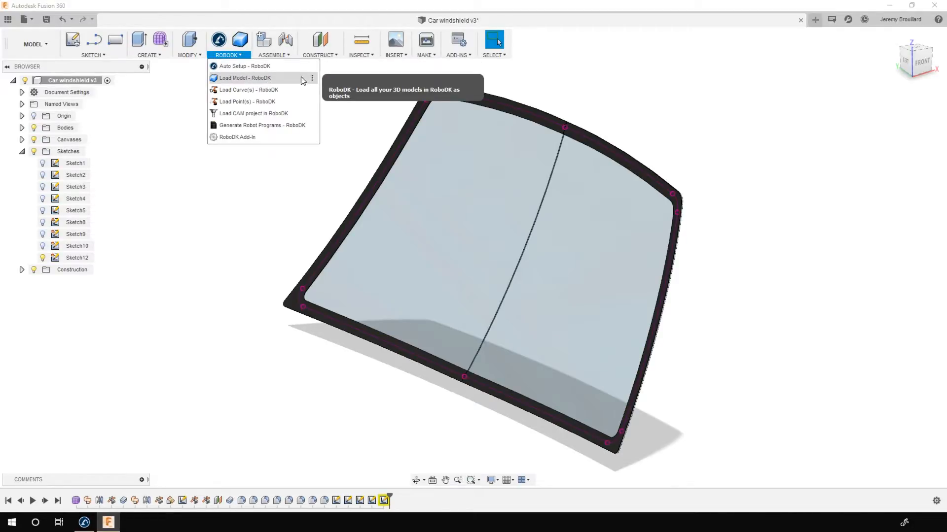
pyautogui.moveTo(295, 91)
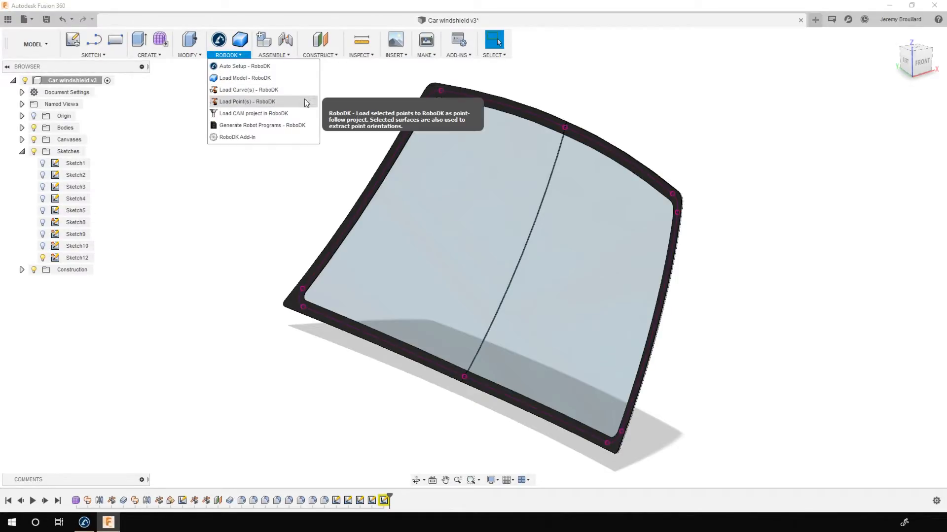
pyautogui.moveTo(288, 104)
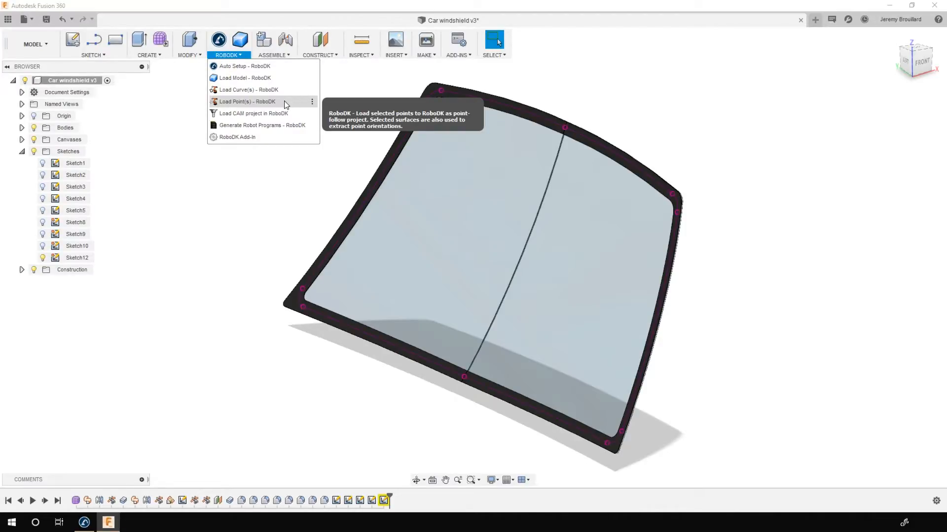
pyautogui.moveTo(285, 116)
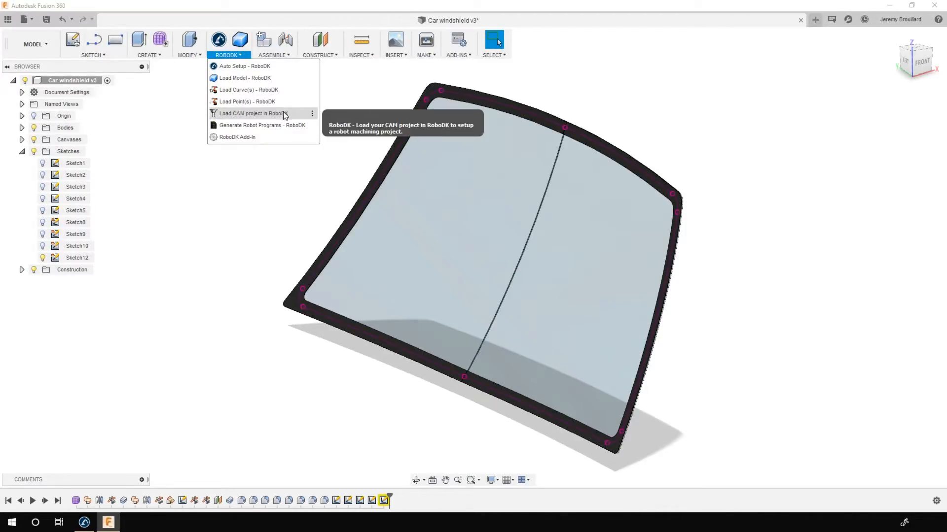
pyautogui.moveTo(285, 132)
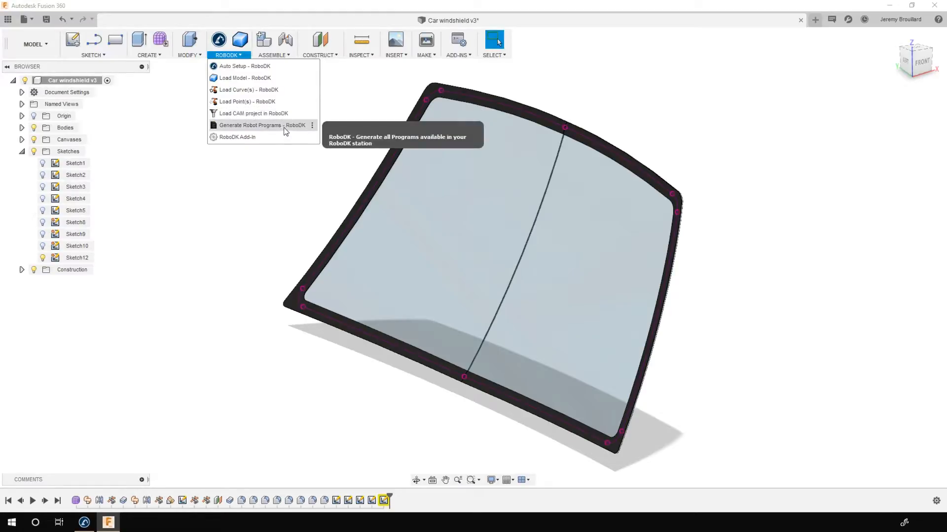
pyautogui.moveTo(278, 144)
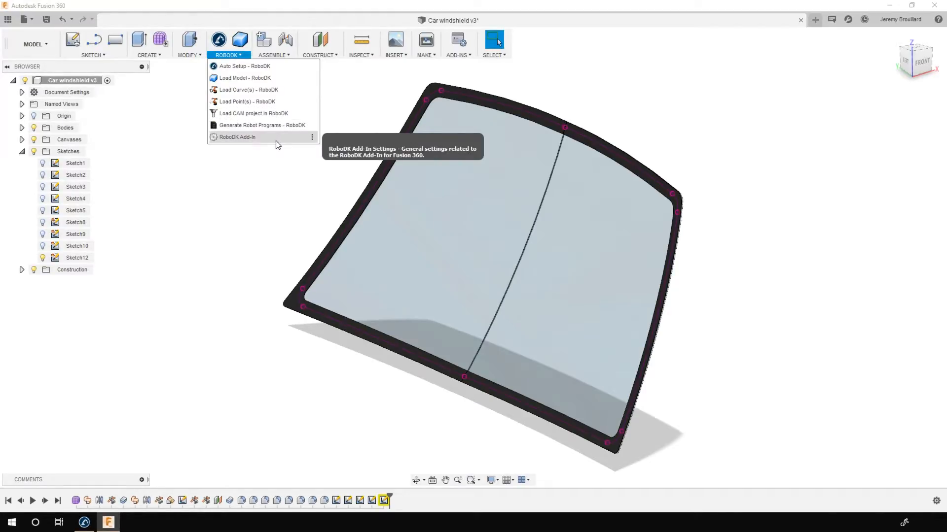
pyautogui.click(235, 137)
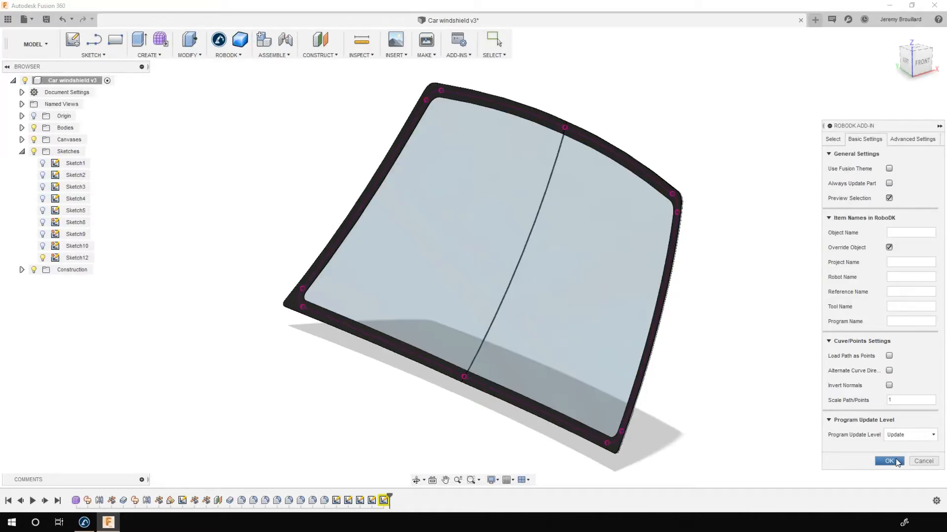
pyautogui.click(889, 461)
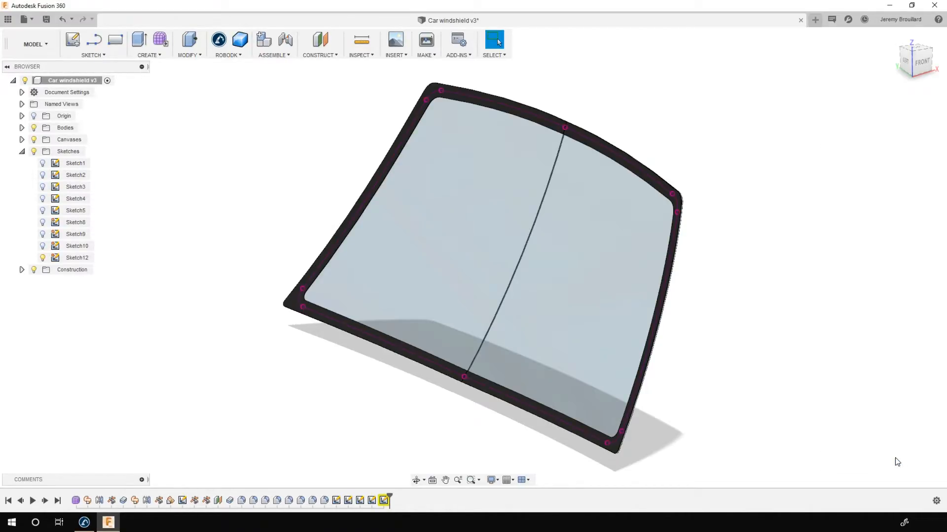
# Step: Launch Load Curve(s) - RoboDK from the ROBODK add-in menu
pyautogui.click(272, 55)
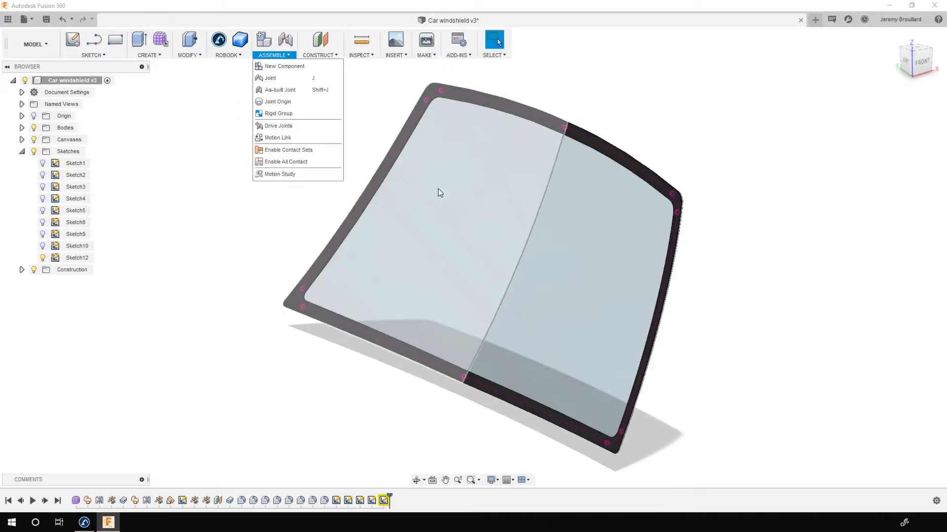
pyautogui.click(229, 55)
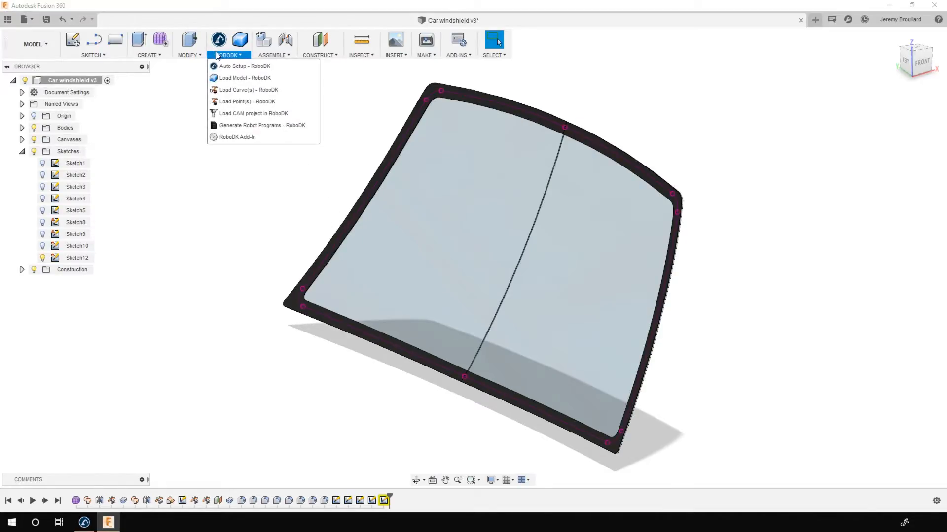
pyautogui.moveTo(219, 92)
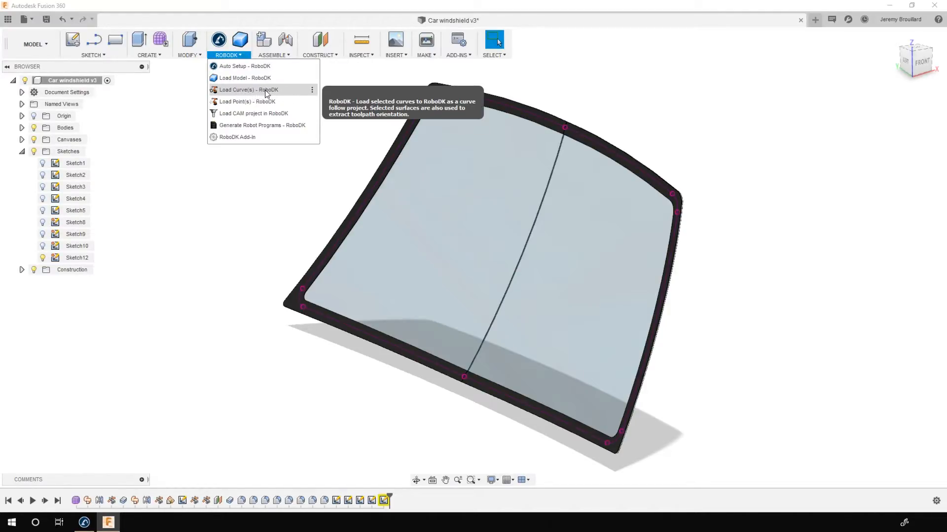
pyautogui.moveTo(302, 94)
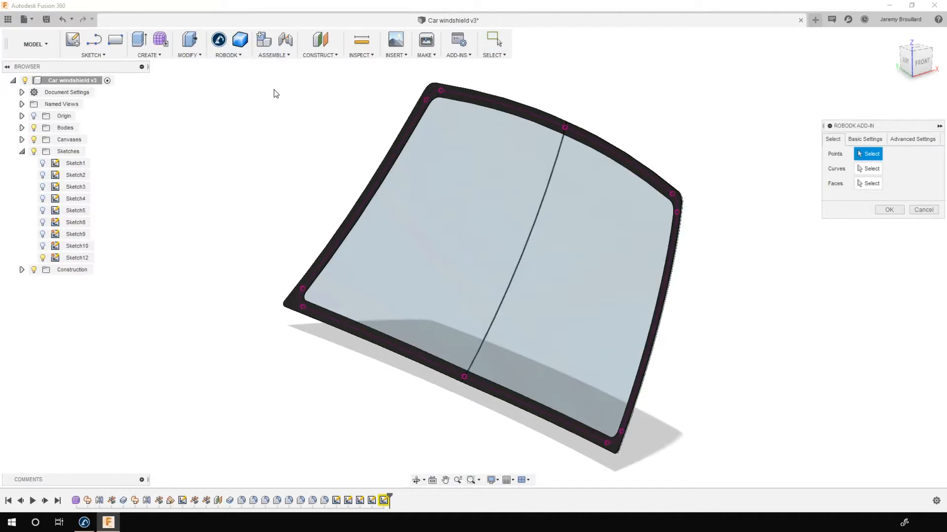
pyautogui.moveTo(839, 174)
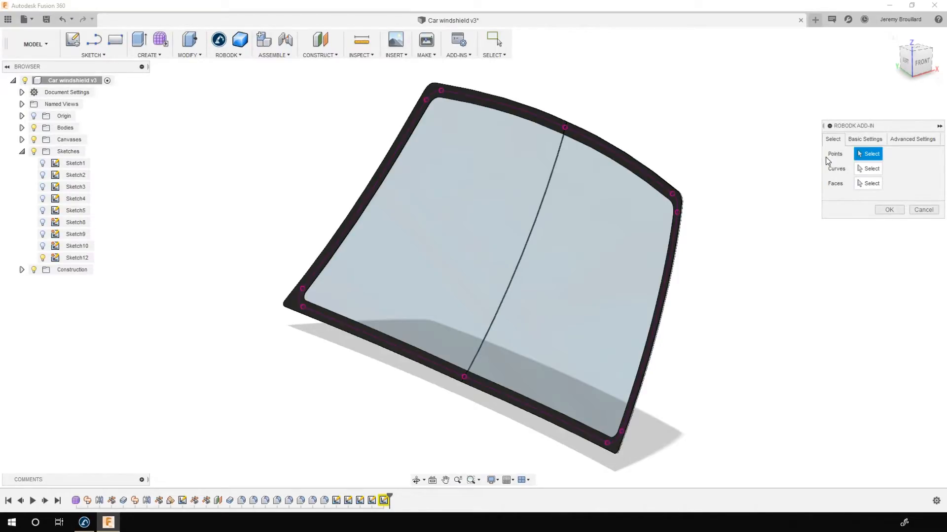
pyautogui.moveTo(826, 177)
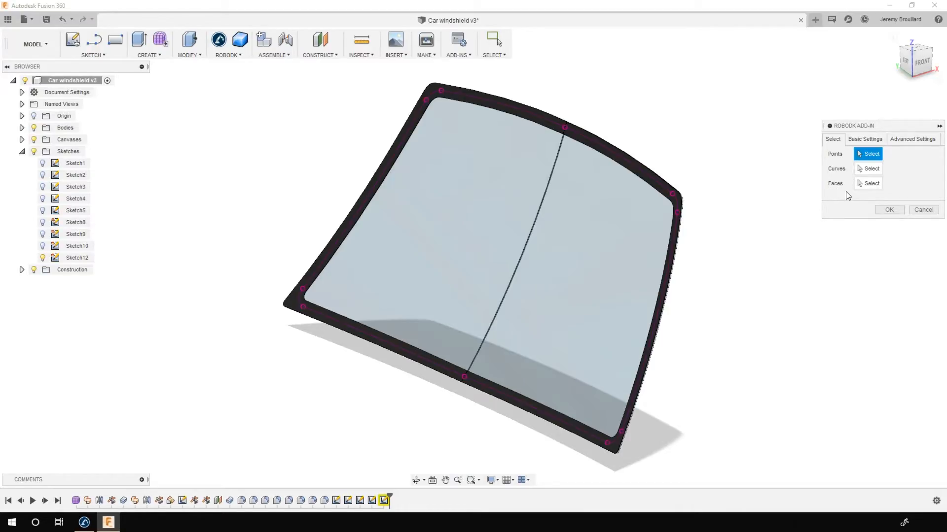
pyautogui.moveTo(748, 197)
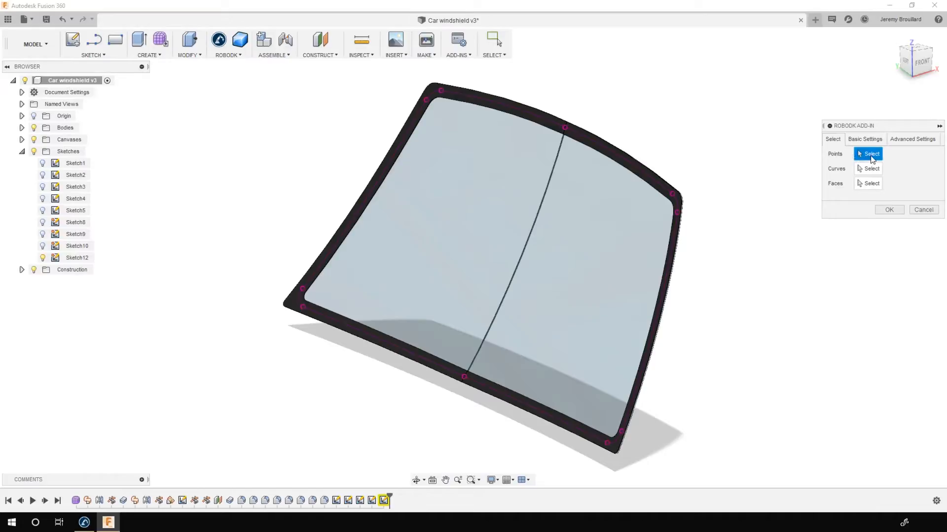
pyautogui.moveTo(669, 204)
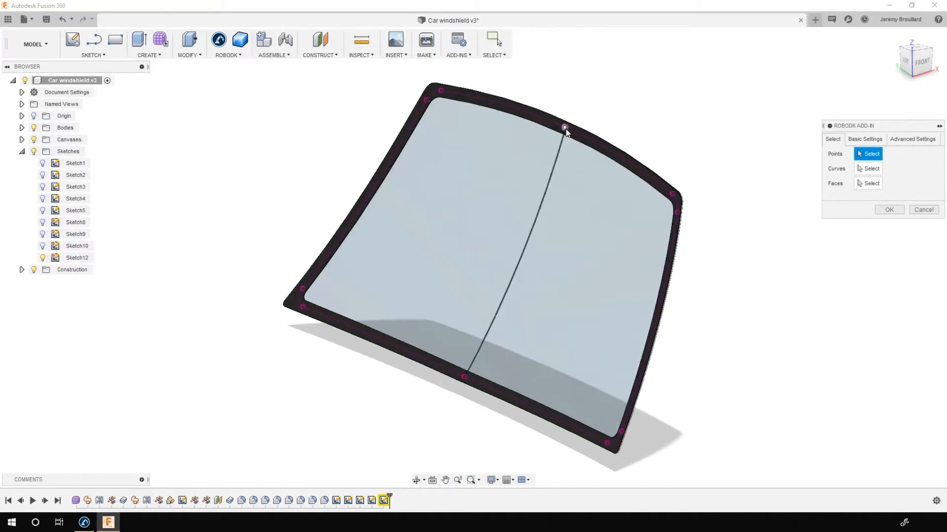
pyautogui.click(867, 168)
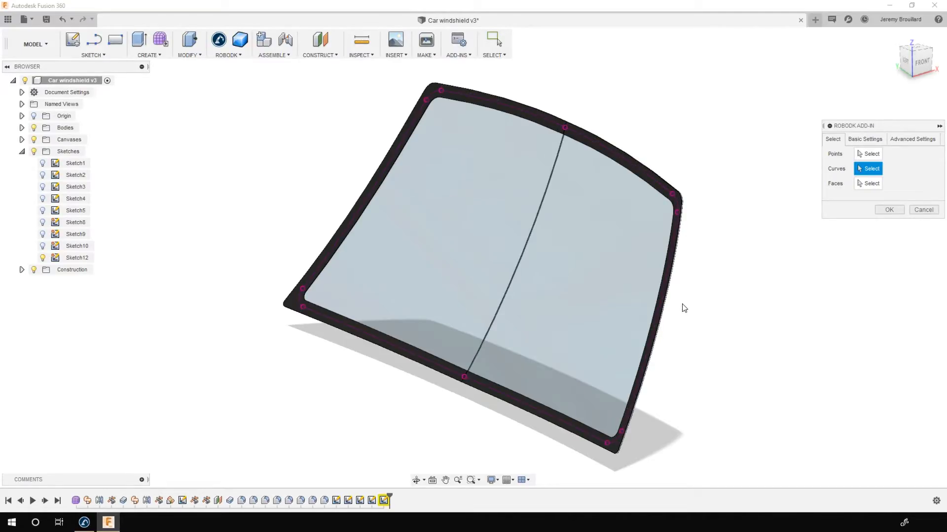
pyautogui.moveTo(670, 202)
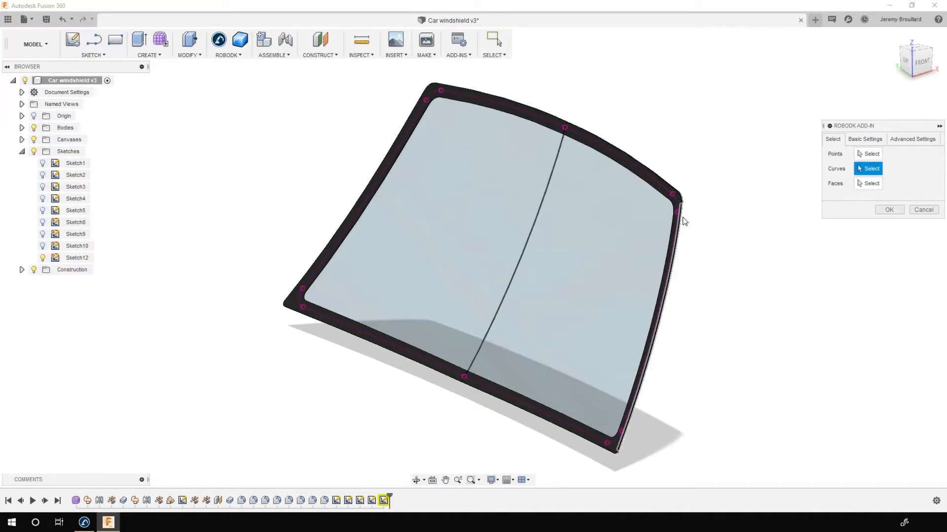
pyautogui.moveTo(685, 228)
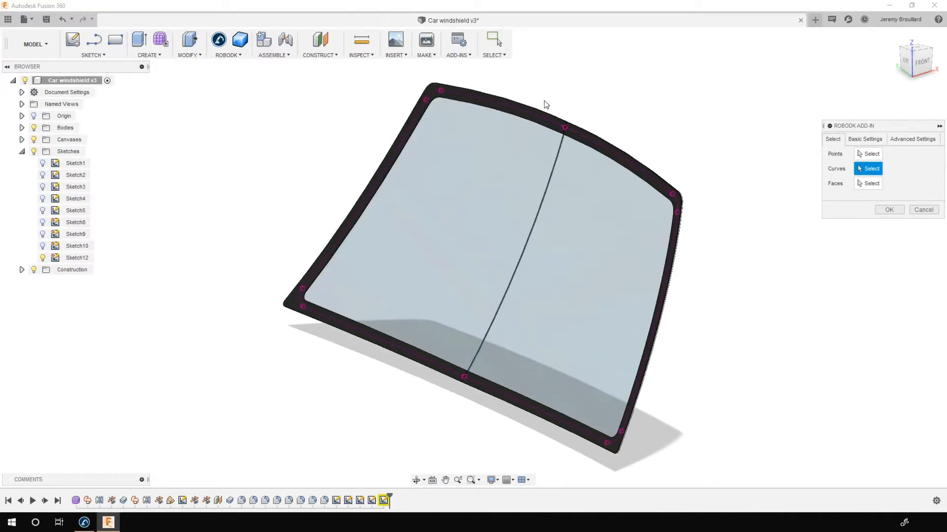
pyautogui.moveTo(436, 96)
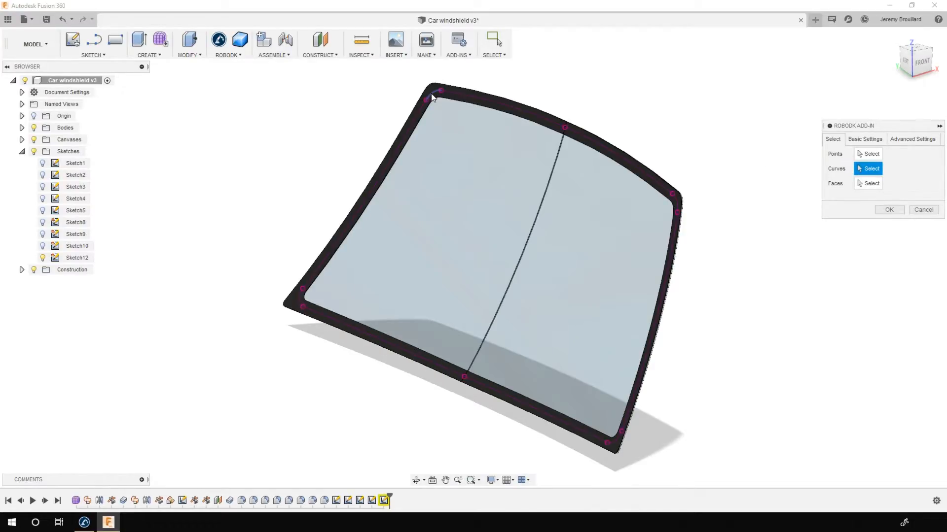
# Step: Pick the windshield's top-edge border curve and further border curves
pyautogui.click(604, 149)
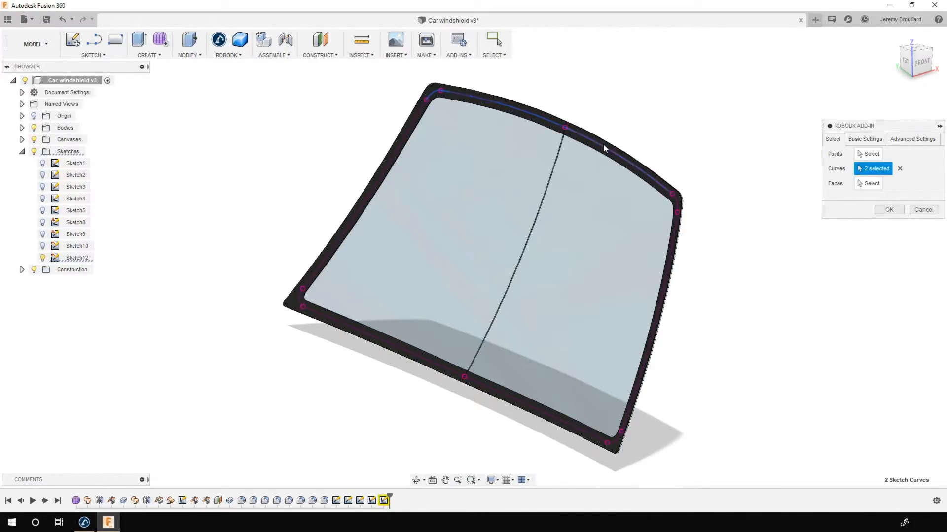
pyautogui.click(666, 258)
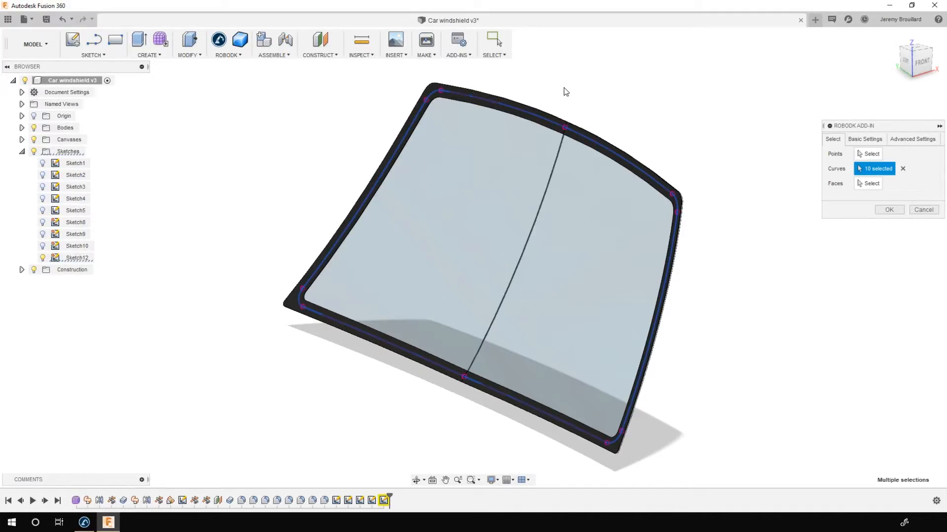
pyautogui.moveTo(697, 144)
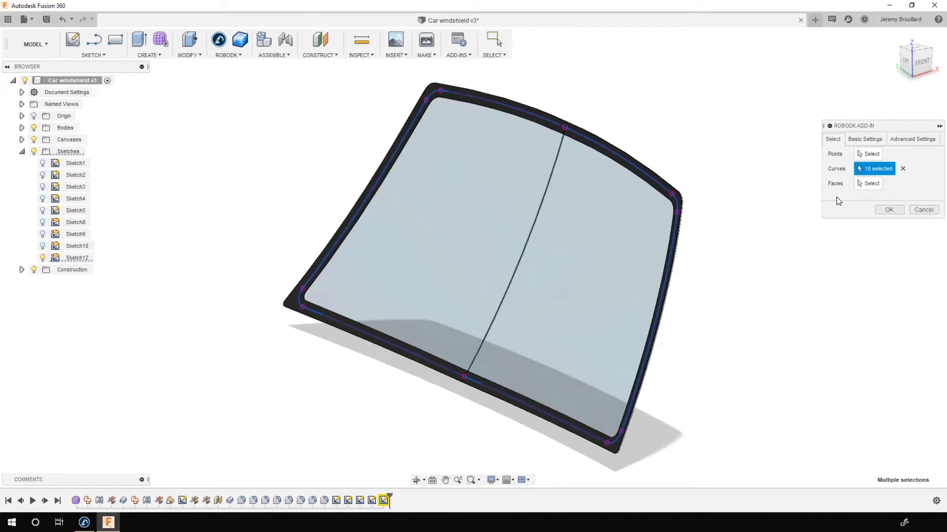
pyautogui.moveTo(834, 173)
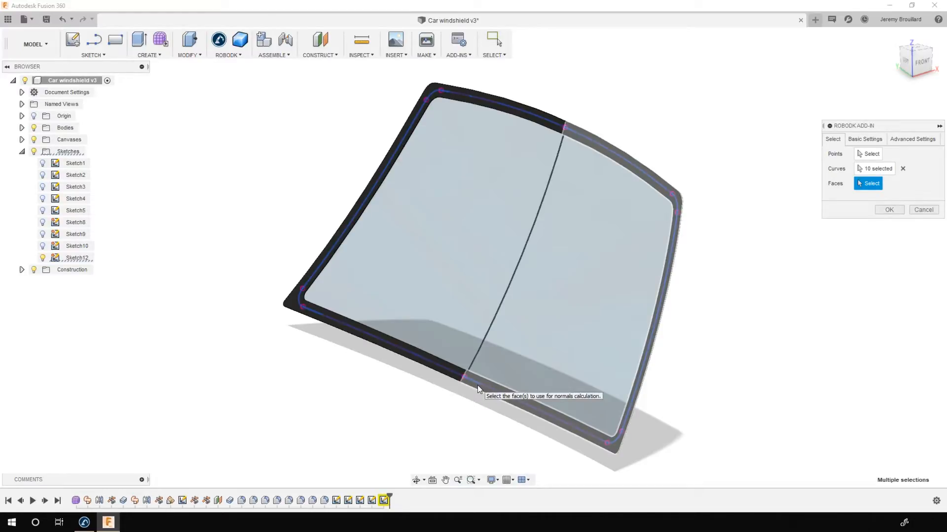
pyautogui.moveTo(282, 323)
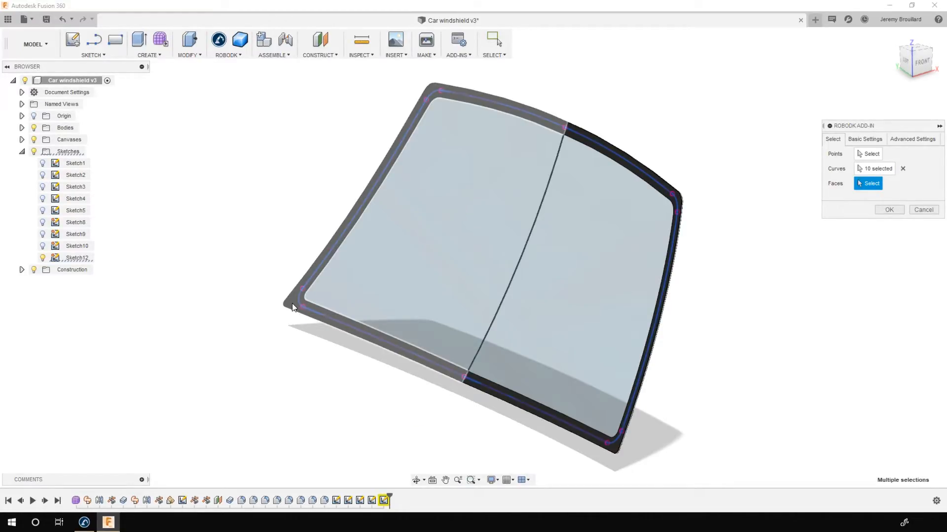
pyautogui.moveTo(281, 307)
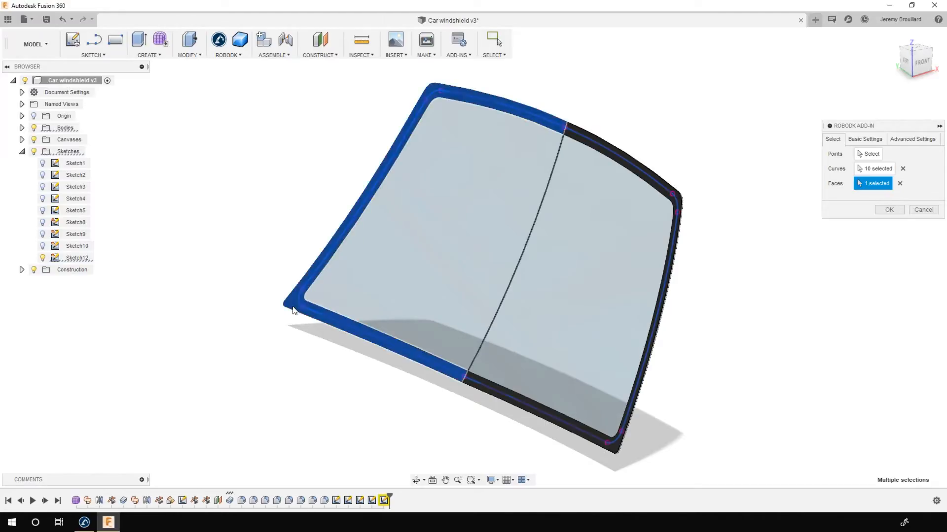
# Step: Name the export 'Dispensing Path' in Basic Settings and send it to RoboDK
pyautogui.click(613, 453)
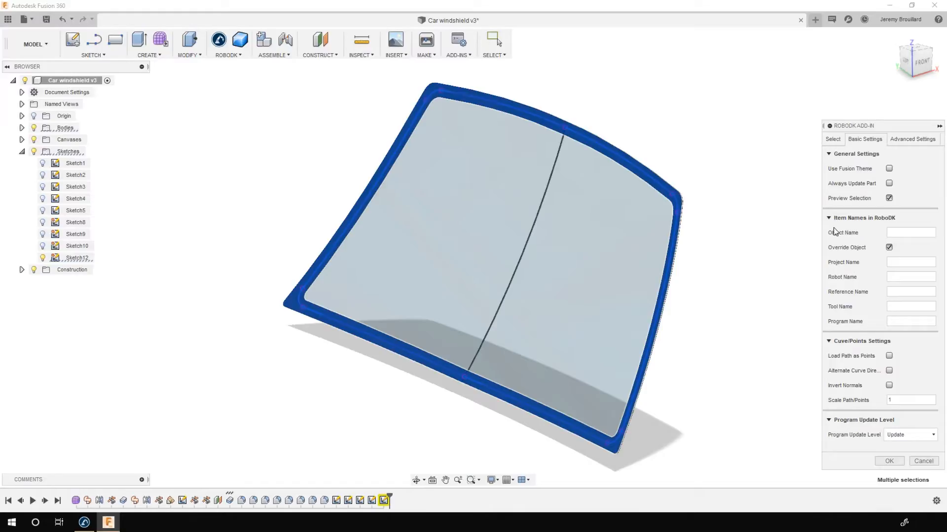
pyautogui.click(911, 233)
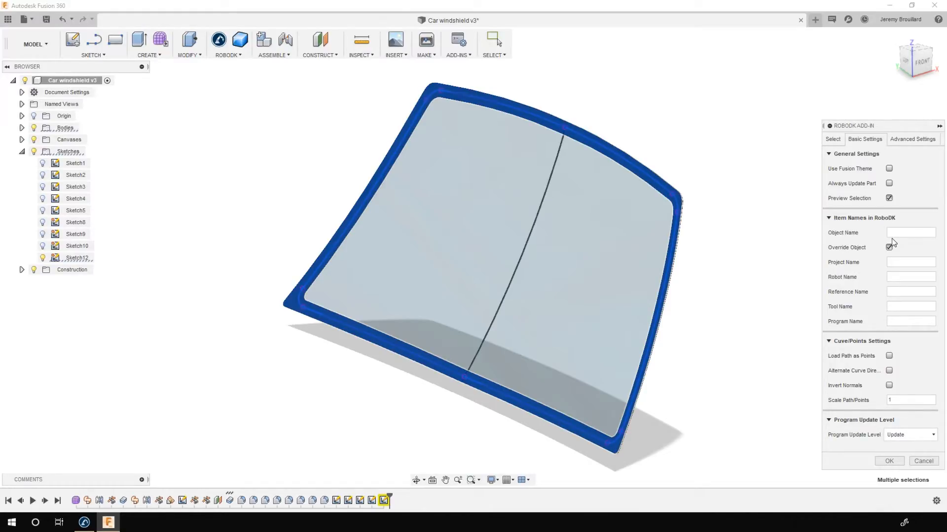
pyautogui.write('Dispensing Path')
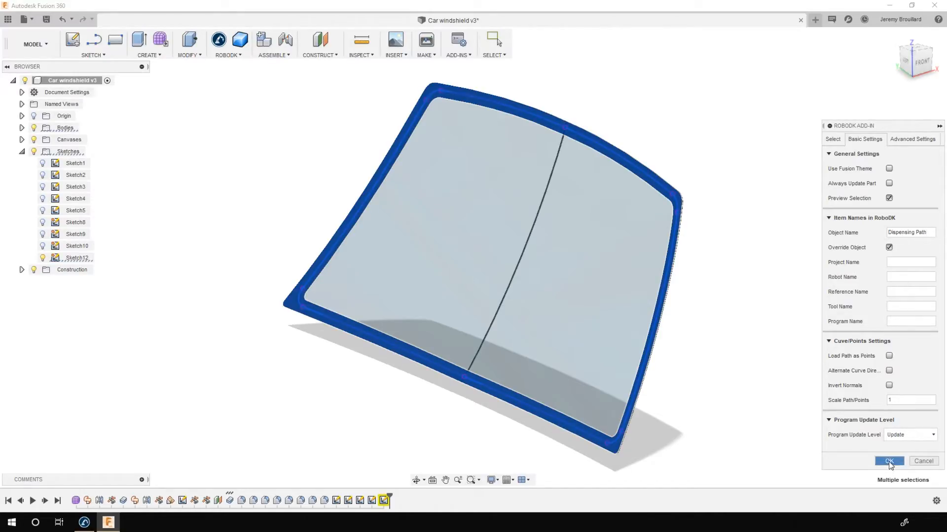
pyautogui.click(889, 461)
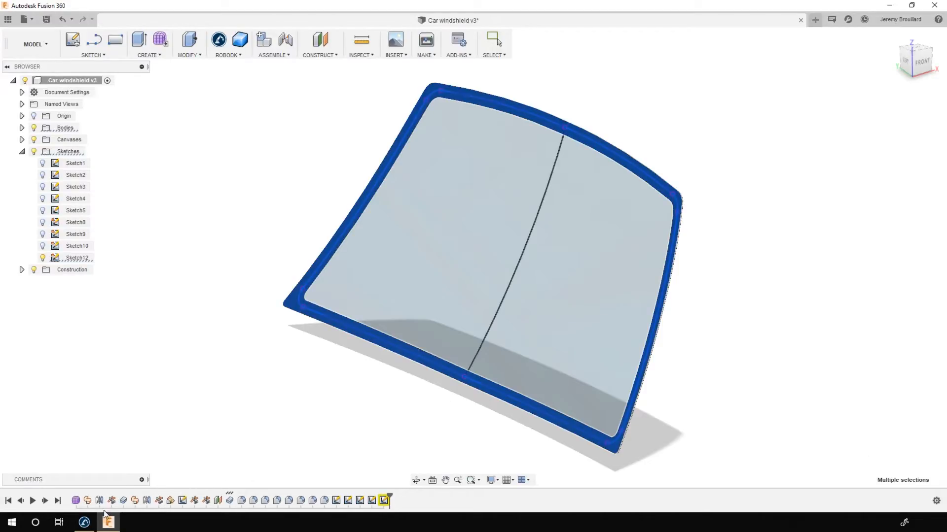
# Step: Bring RoboDK forward and select the imported Dispensing Path under Part Reference
pyautogui.click(84, 522)
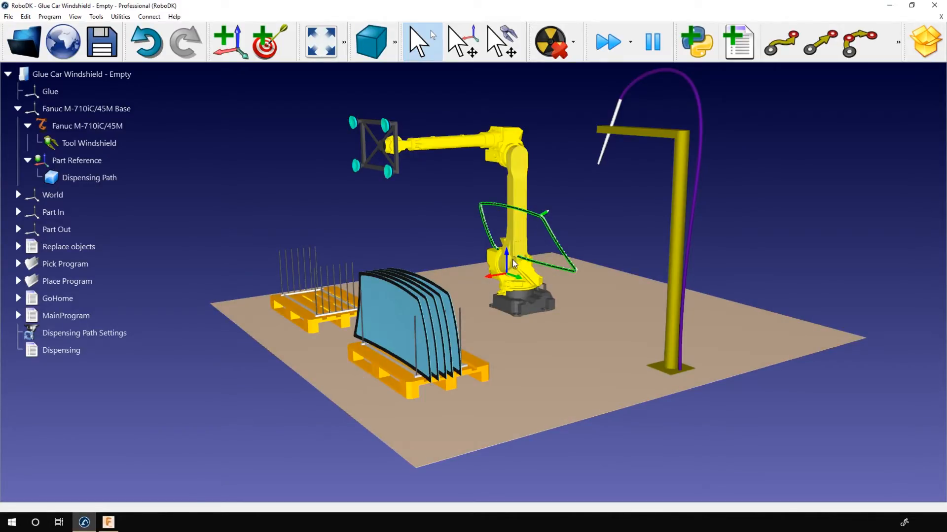
pyautogui.click(76, 160)
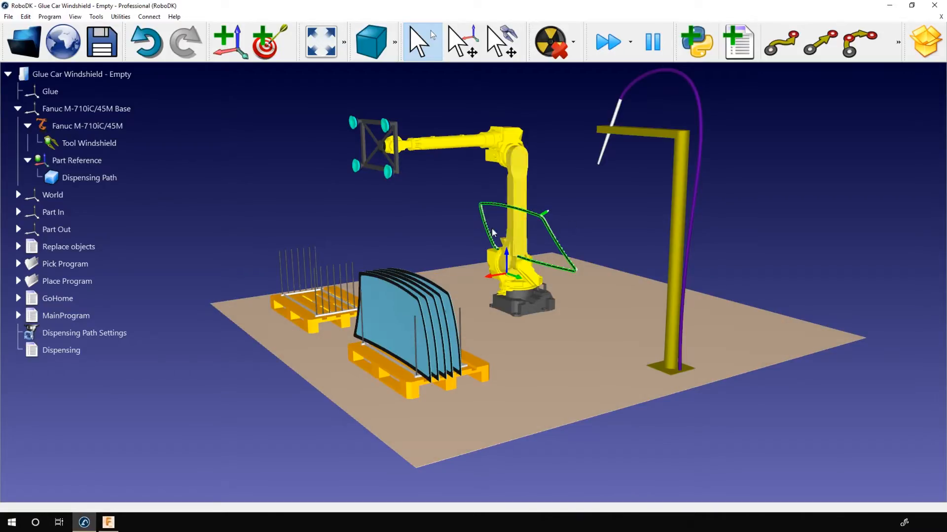
pyautogui.click(89, 178)
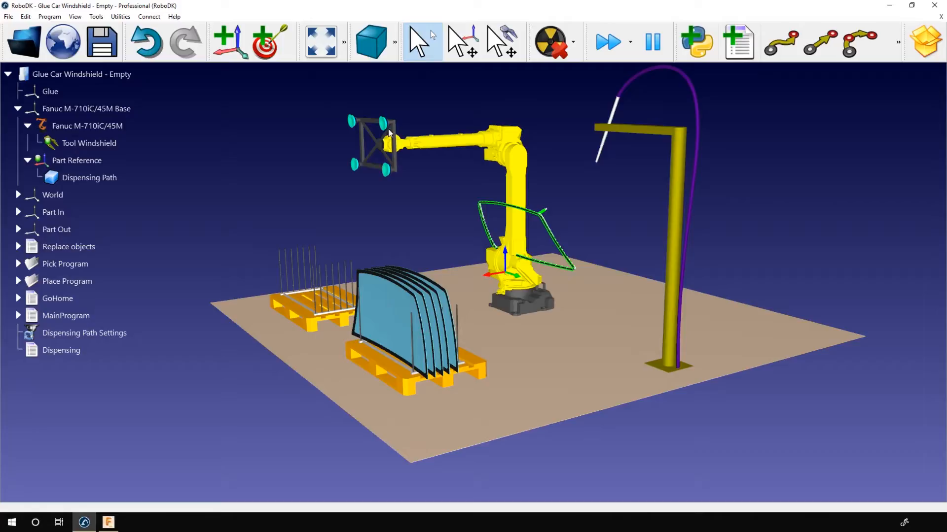
pyautogui.moveTo(358, 149)
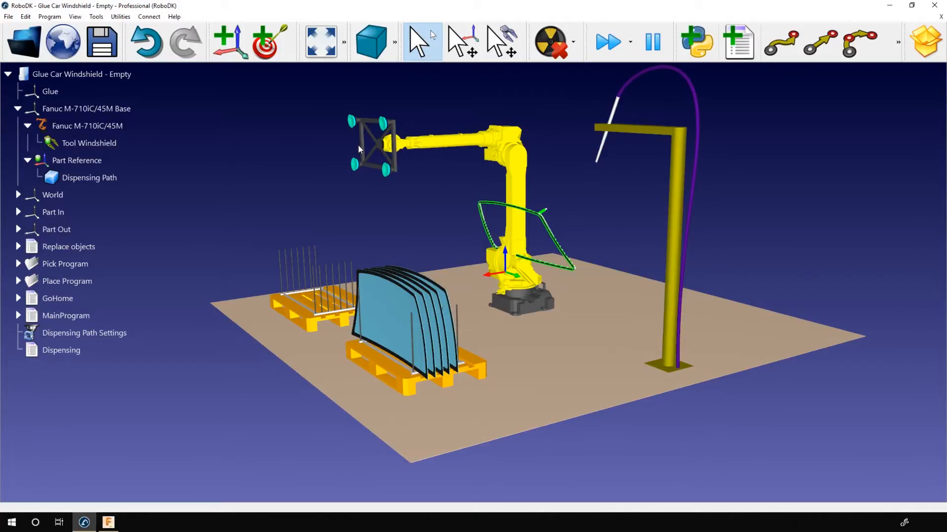
# Step: Attach Dispensing Path to the Fanuc M-710iC/45M robot's flange
pyautogui.click(89, 178)
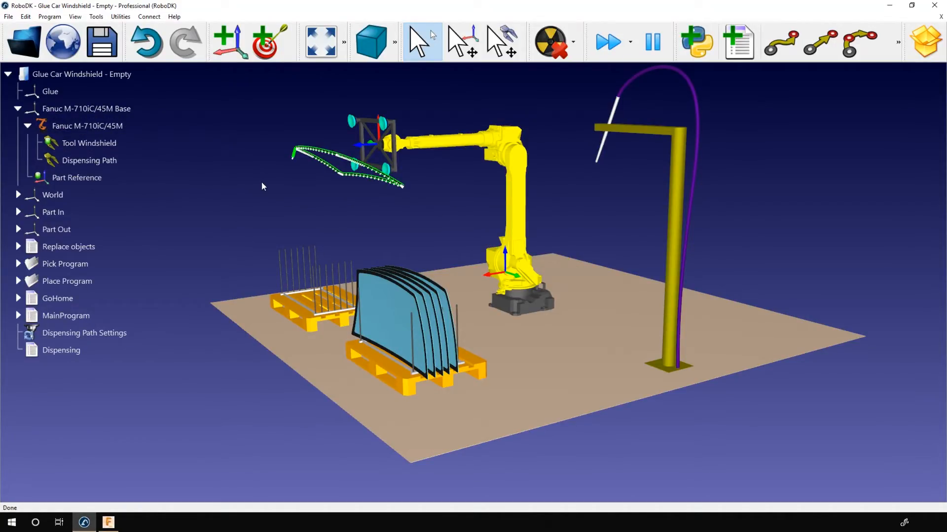
pyautogui.click(463, 40)
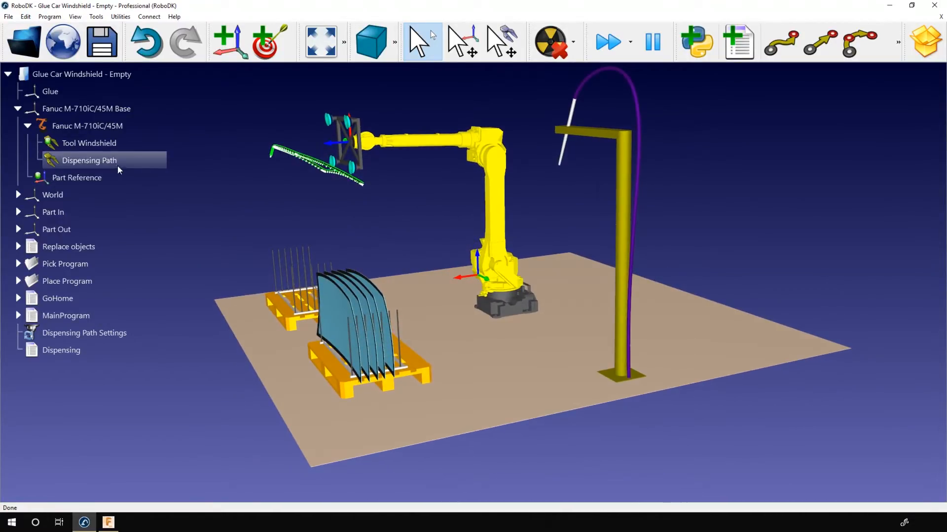
# Step: Move Dispensing Path geometry by -230, 0, -190, 0, 61, 0 around the held windshield
pyautogui.doubleClick(89, 161)
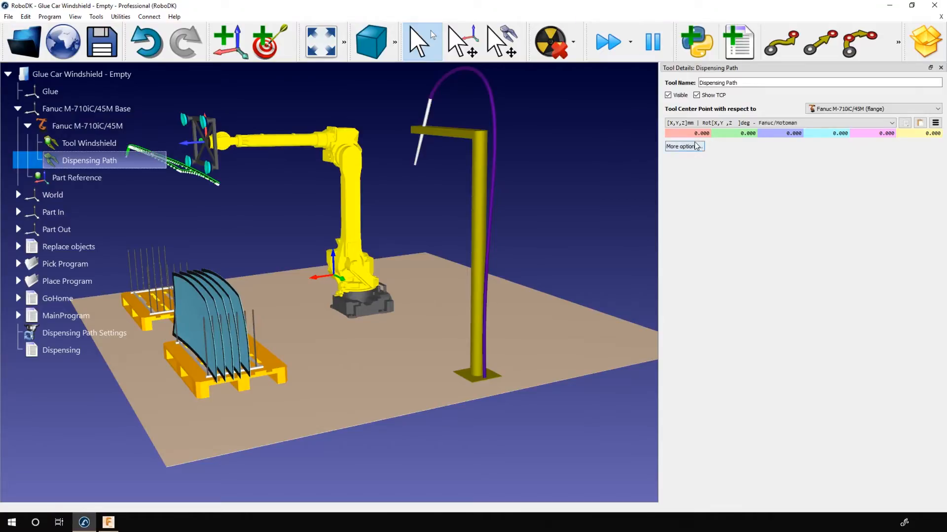
pyautogui.click(681, 145)
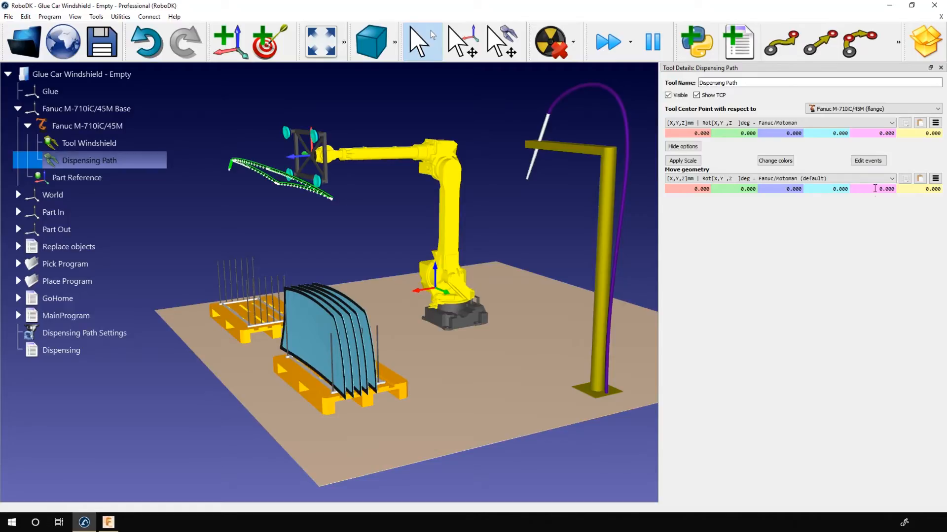
pyautogui.moveTo(252, 176)
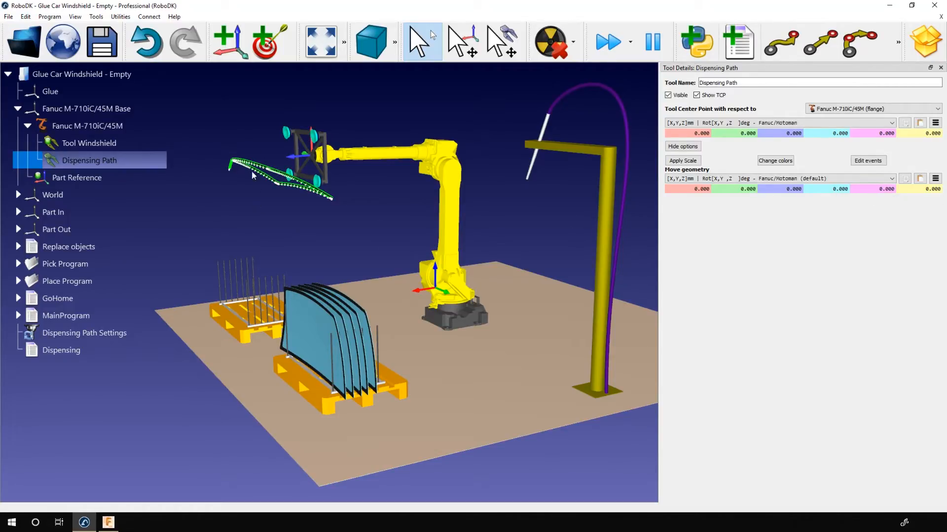
pyautogui.moveTo(257, 151)
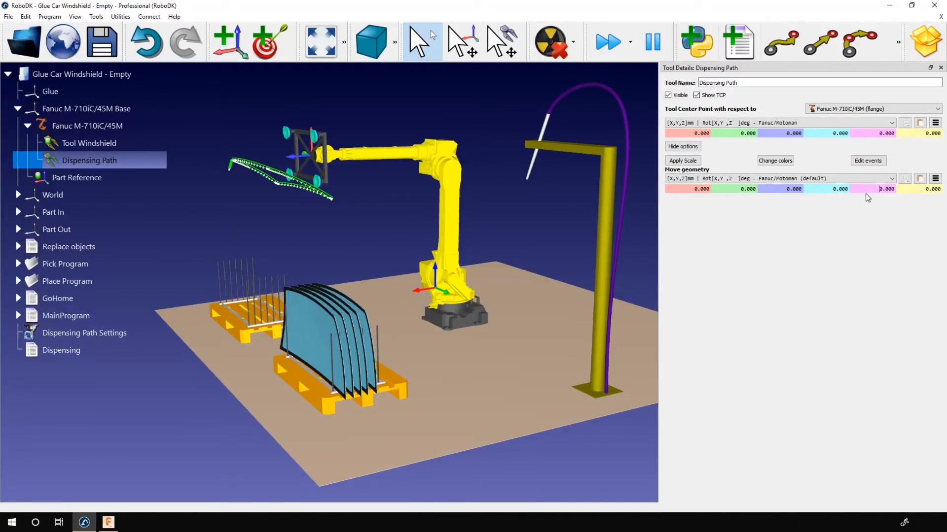
pyautogui.write('61.000')
pyautogui.click(688, 189)
pyautogui.write('-230.000')
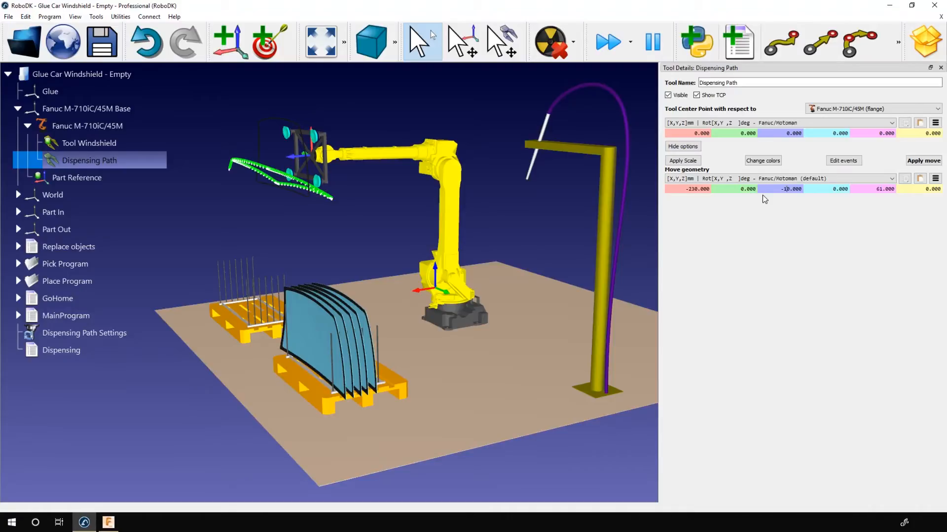
pyautogui.write('-190.000')
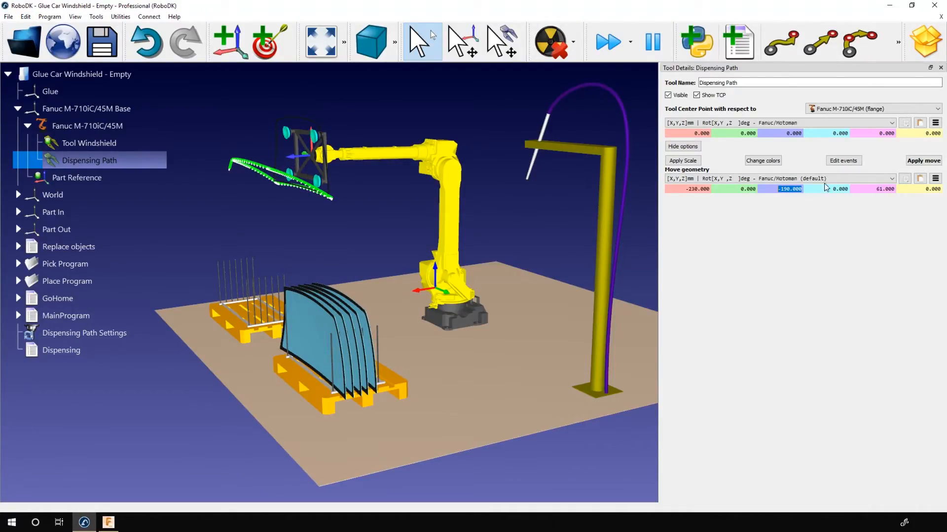
pyautogui.click(923, 161)
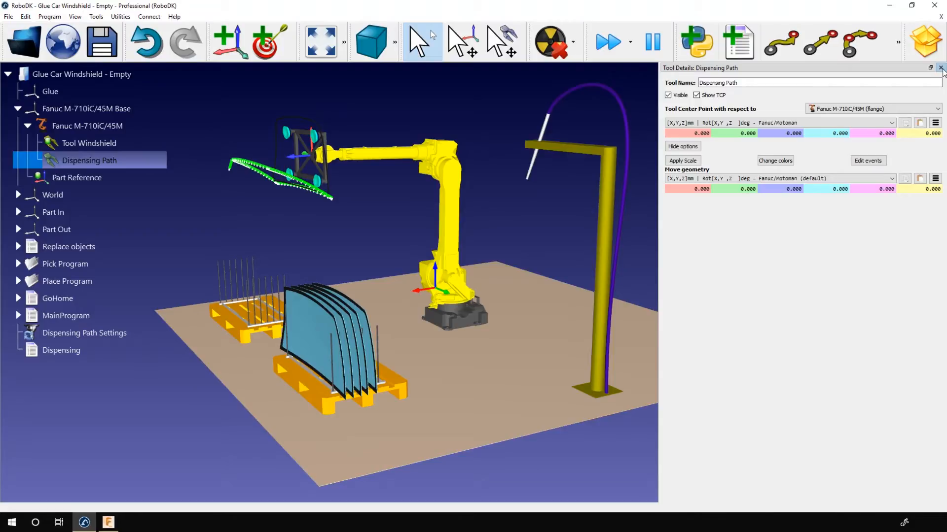
pyautogui.click(940, 68)
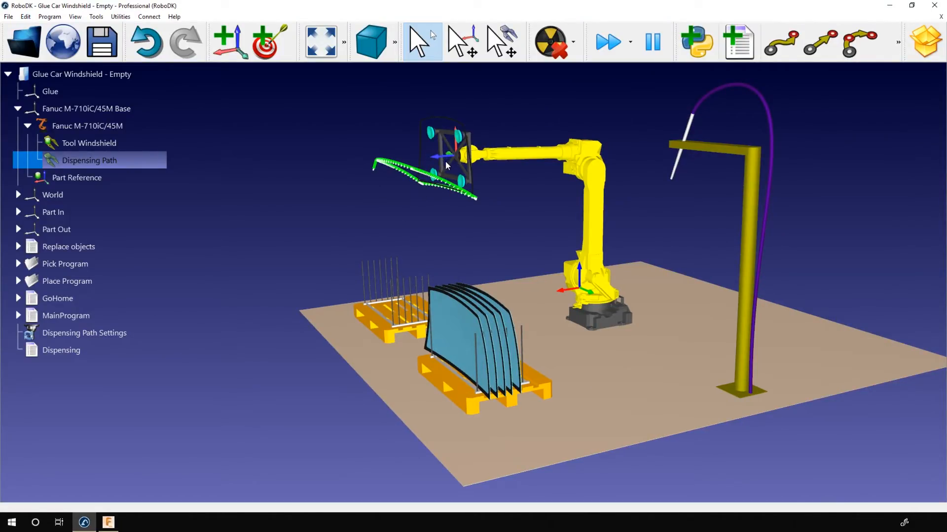
pyautogui.moveTo(297, 233)
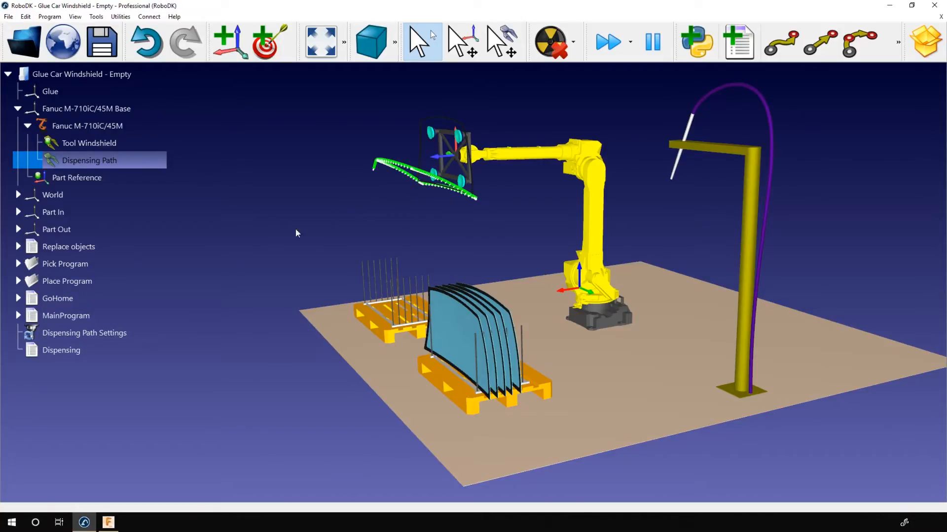
pyautogui.click(76, 177)
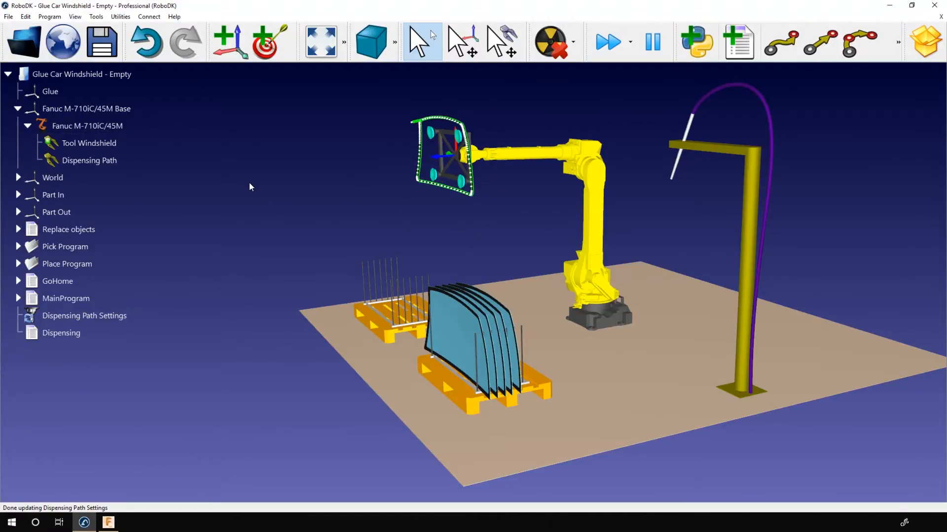
pyautogui.moveTo(304, 210)
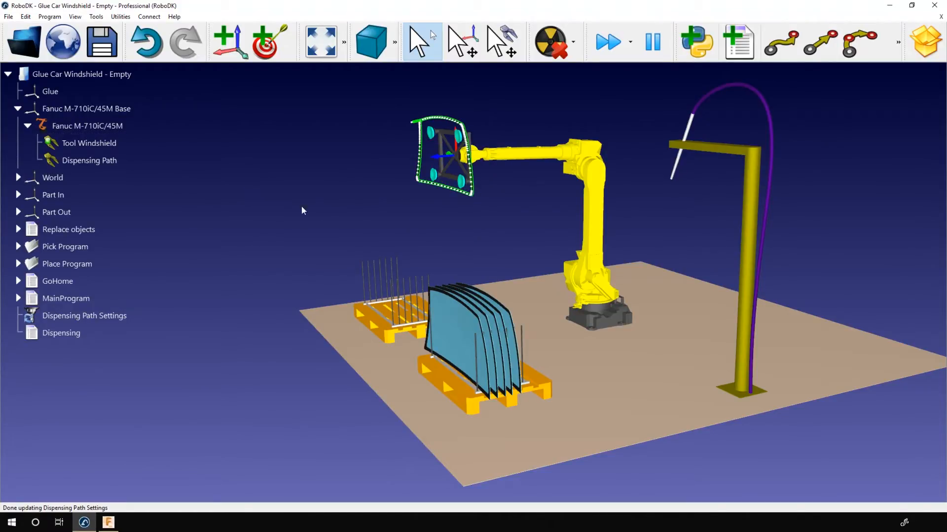
pyautogui.click(85, 315)
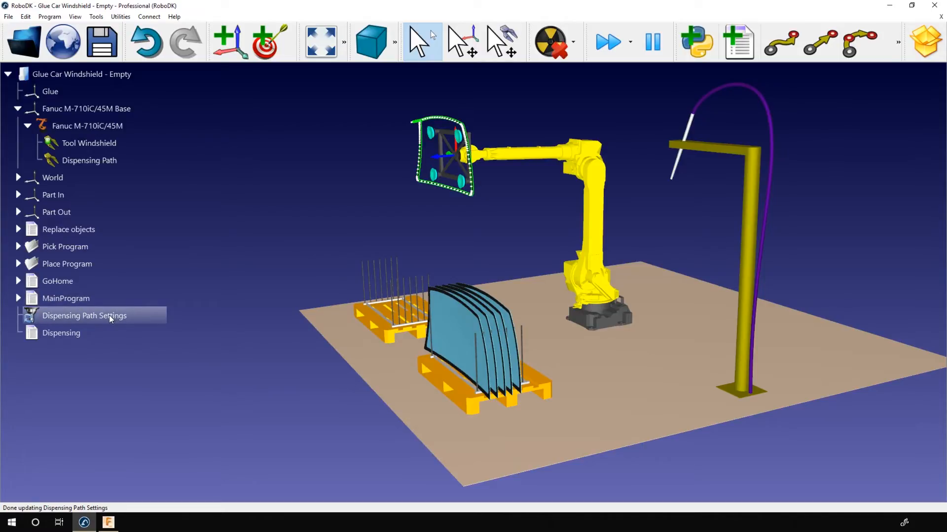
# Step: Set the Dispensing Path Settings reference to Glue and tool to Dispensing Path
pyautogui.doubleClick(84, 316)
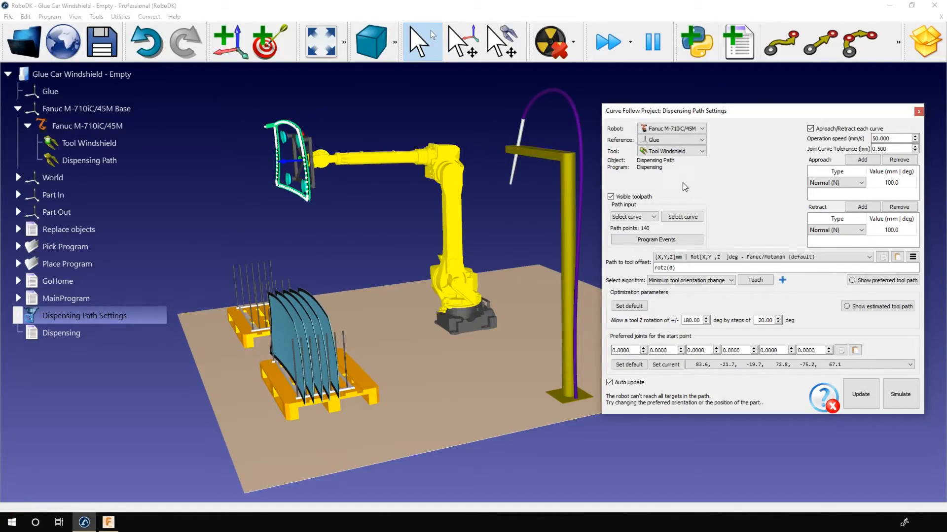
pyautogui.moveTo(672, 176)
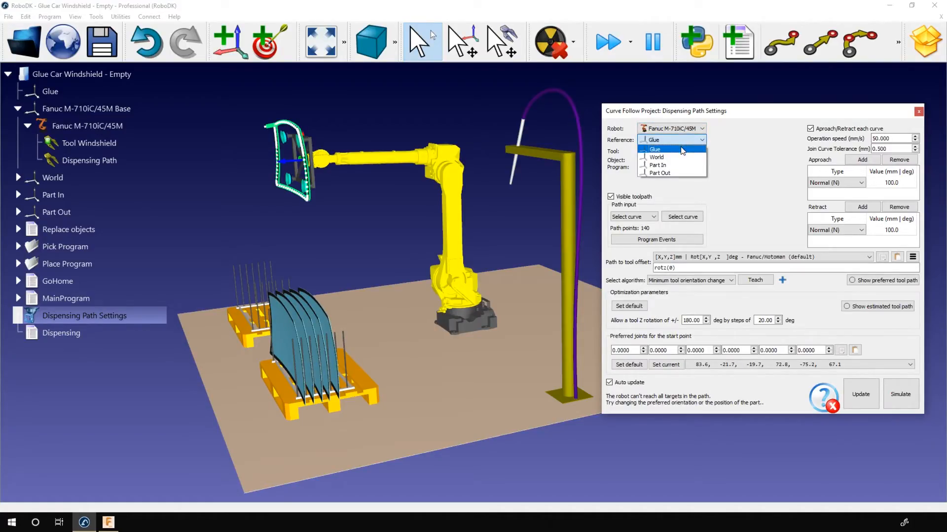
pyautogui.rightClick(49, 91)
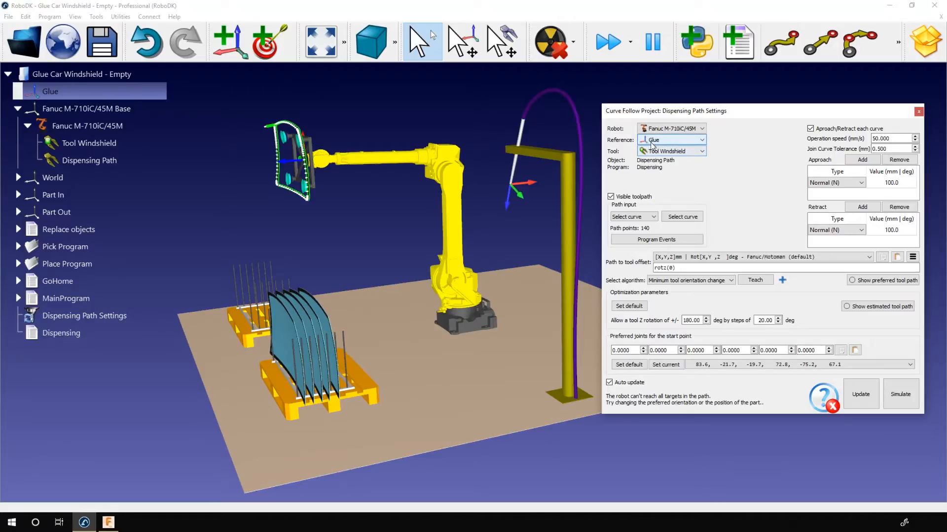
pyautogui.moveTo(630, 145)
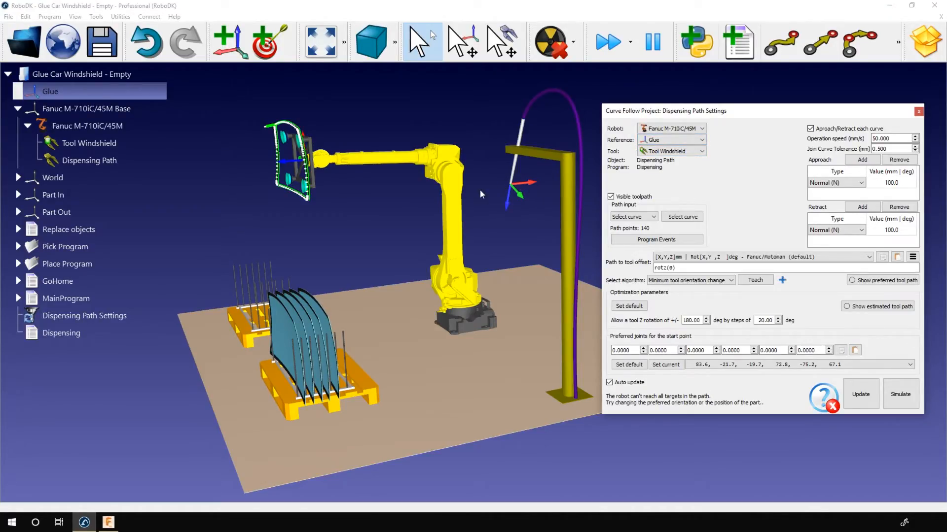
pyautogui.click(671, 139)
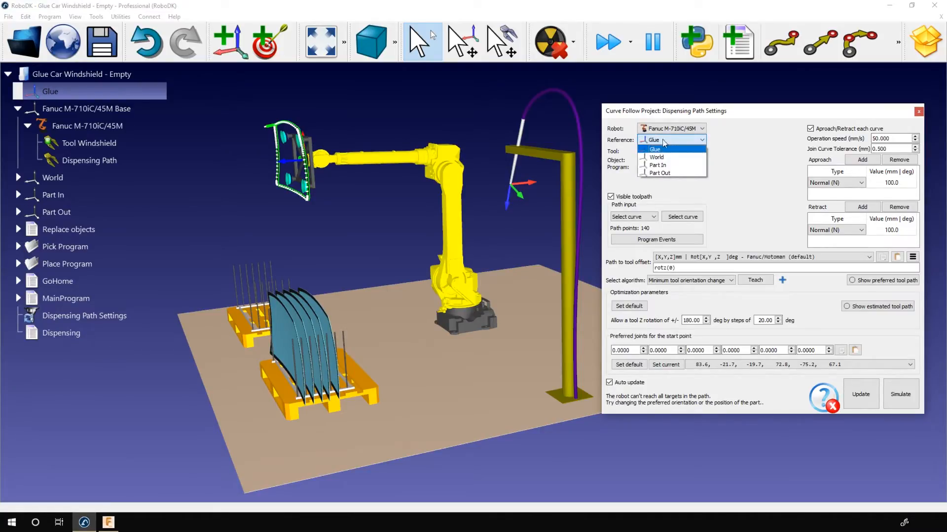
pyautogui.click(655, 149)
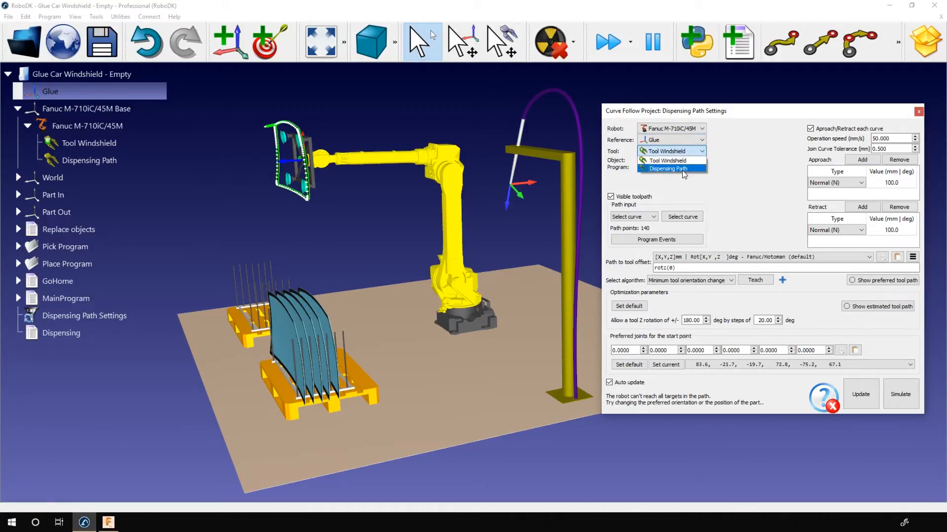
pyautogui.click(670, 169)
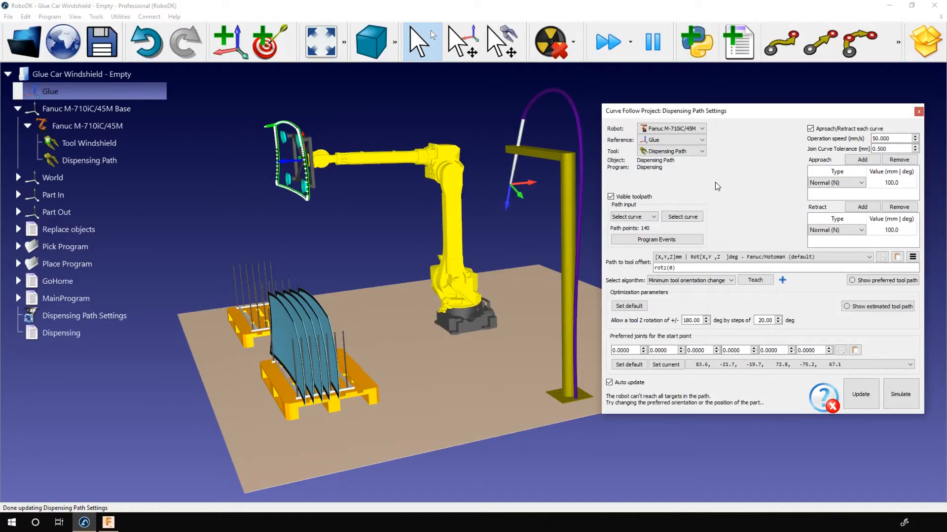
pyautogui.moveTo(728, 232)
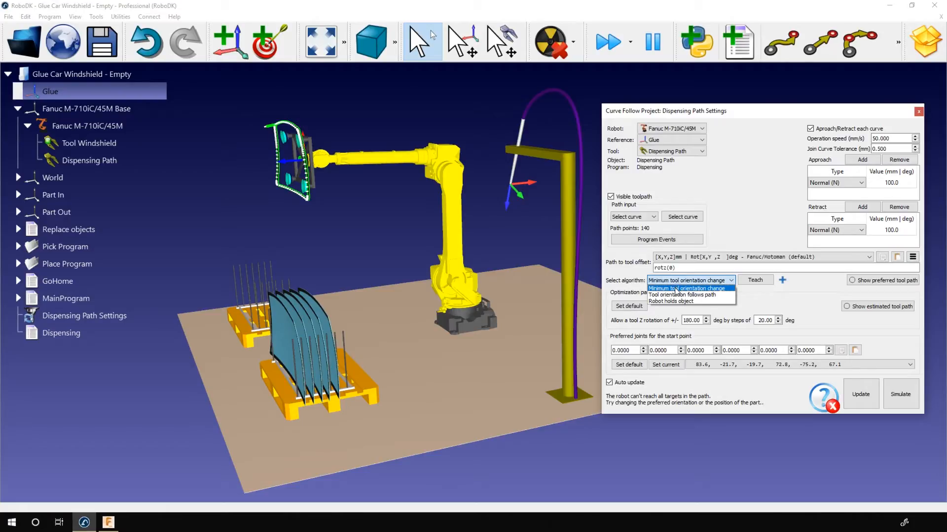
pyautogui.moveTo(677, 302)
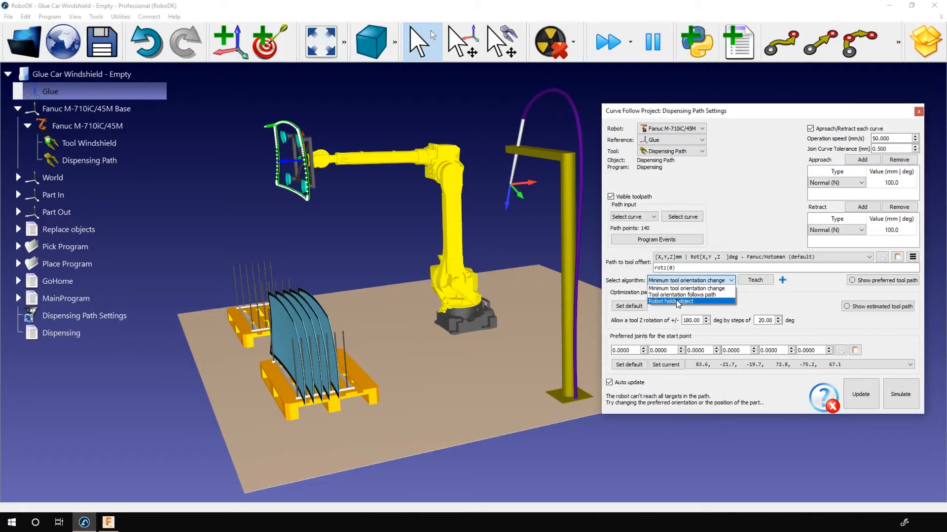
# Step: Use Robot holds object, recalculate, disable auto update, and play the simulation
pyautogui.click(671, 301)
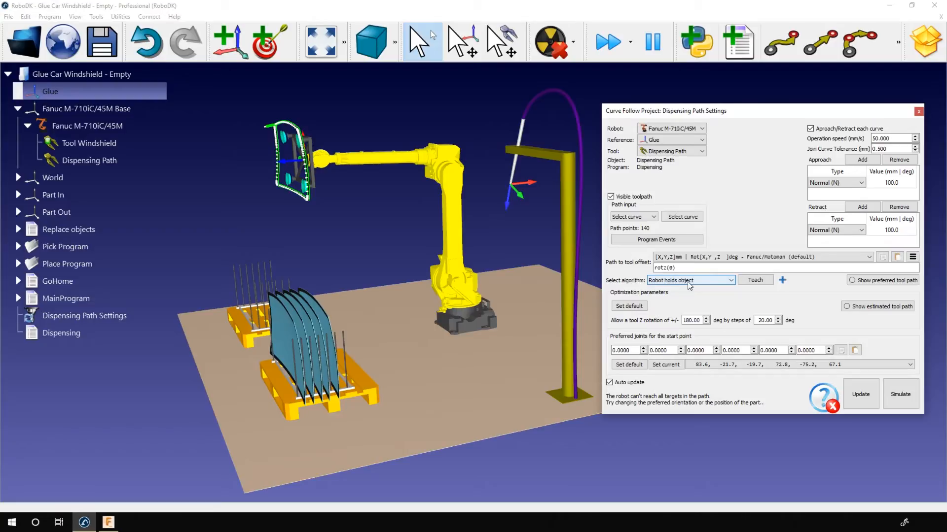
pyautogui.moveTo(680, 290)
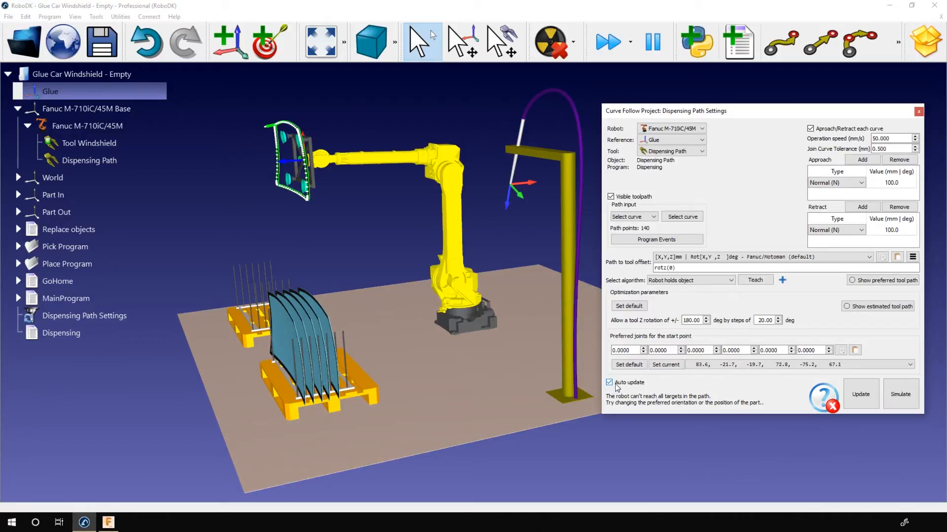
pyautogui.click(860, 394)
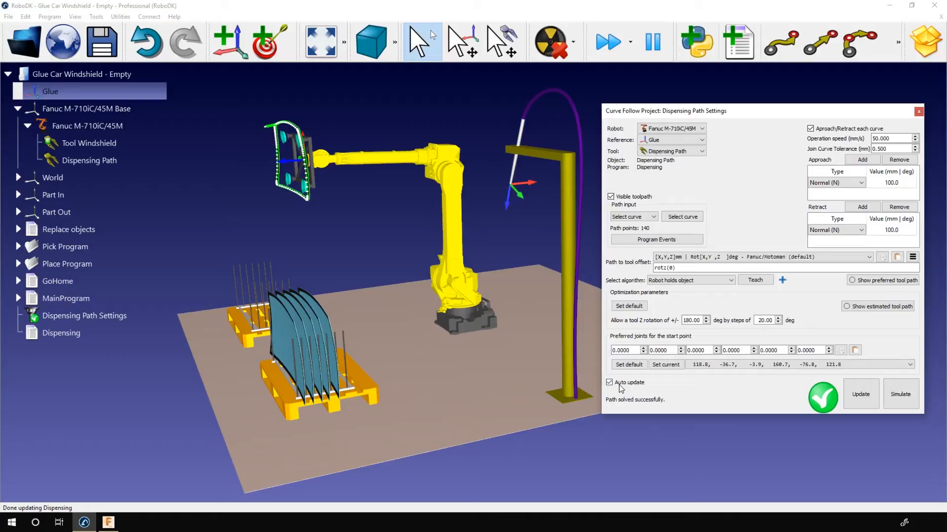
pyautogui.click(609, 382)
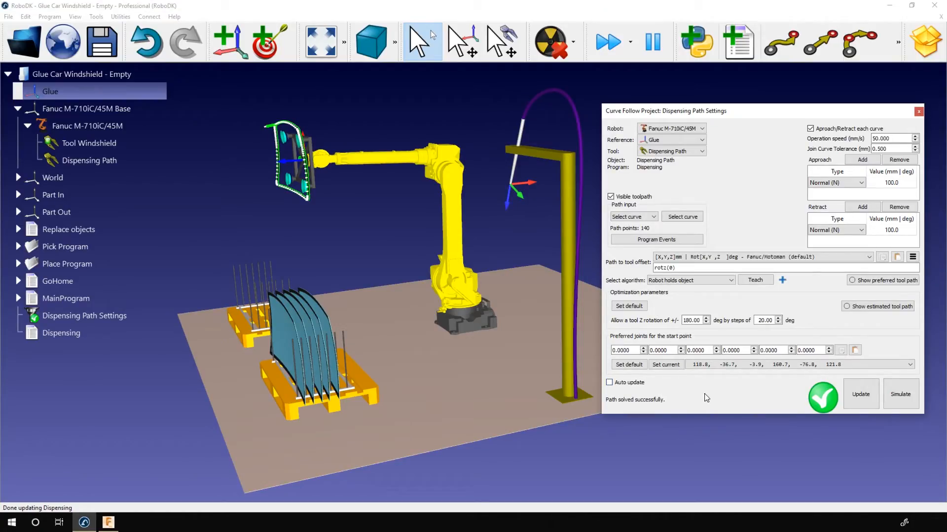
pyautogui.click(901, 394)
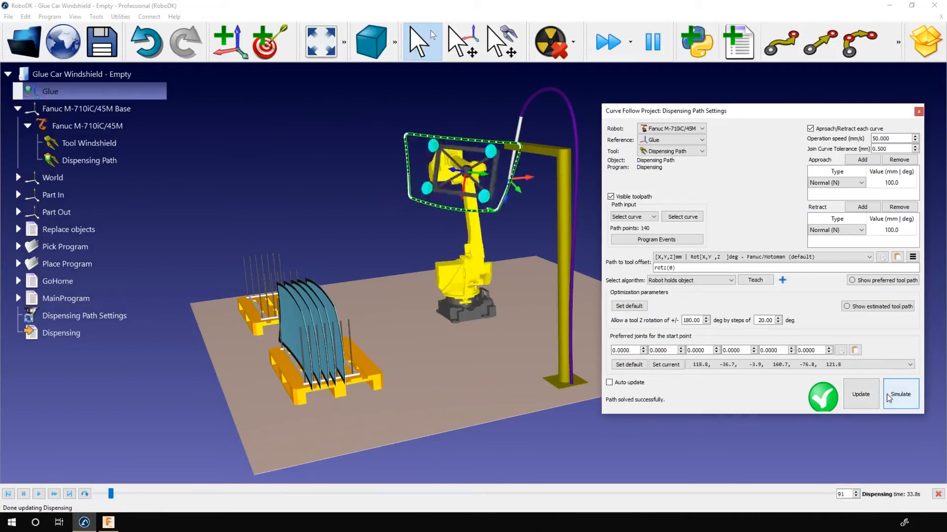
# Step: Play the dispensing simulation and scrub its timeline to watch the windshield sweep past the nozzle
pyautogui.click(900, 394)
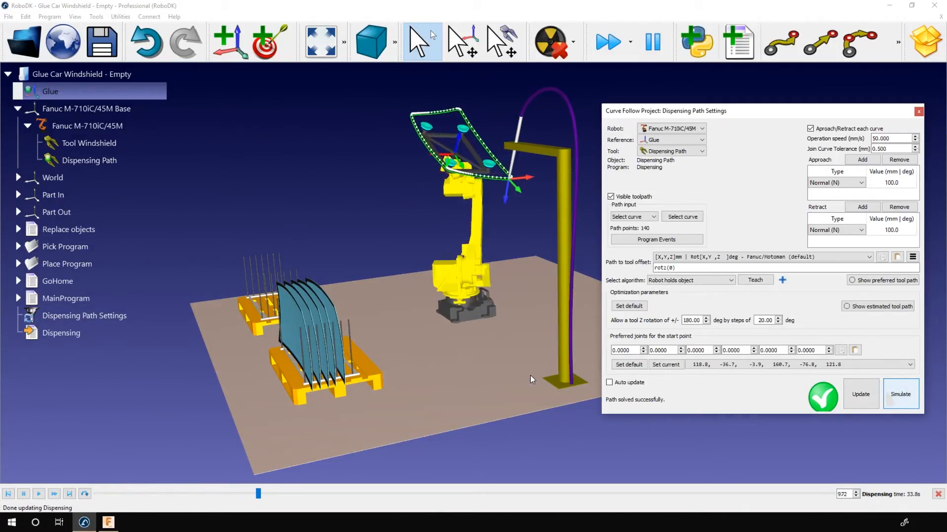
pyautogui.moveTo(258, 494); pyautogui.dragTo(415, 494)
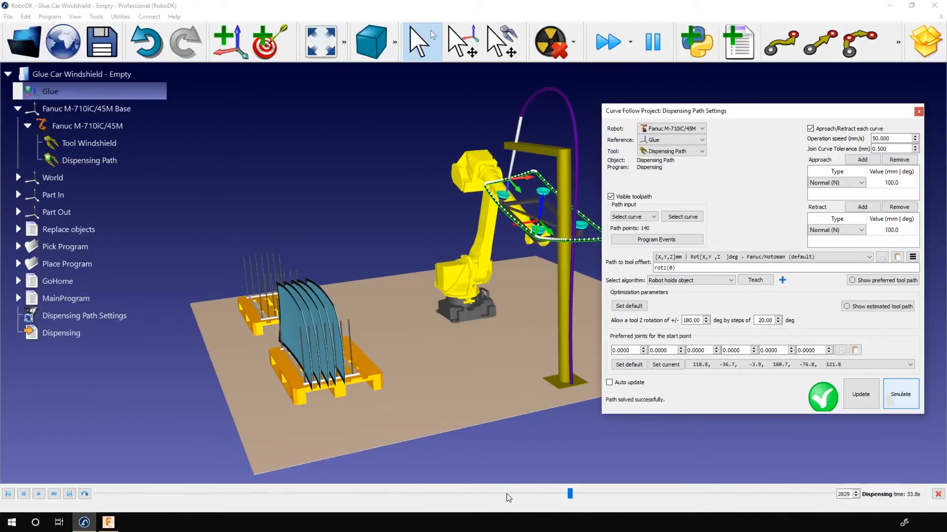
pyautogui.moveTo(570, 494); pyautogui.dragTo(683, 494)
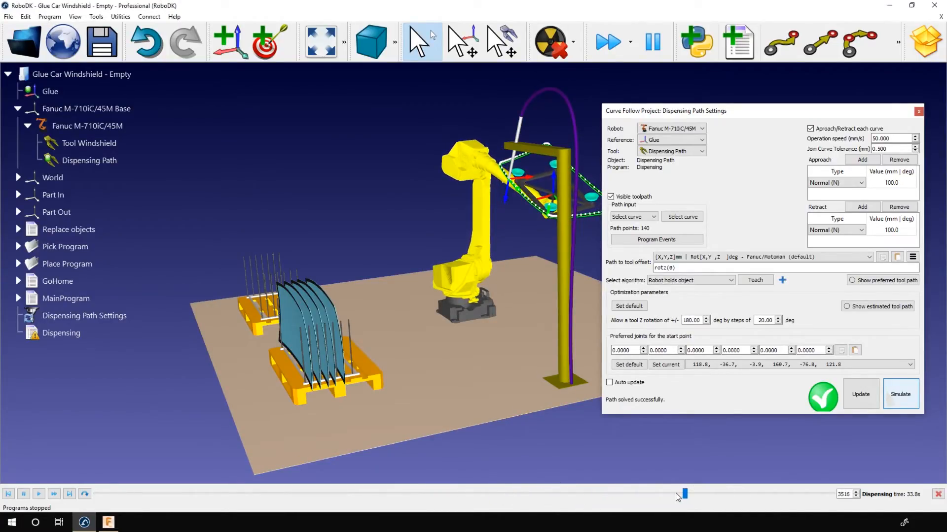
pyautogui.moveTo(684, 494); pyautogui.dragTo(572, 494)
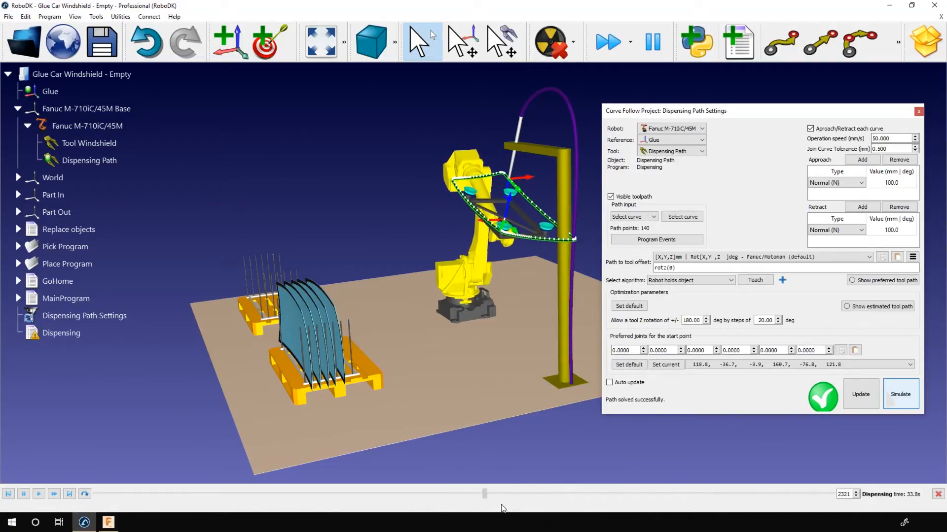
pyautogui.moveTo(485, 494); pyautogui.dragTo(542, 494)
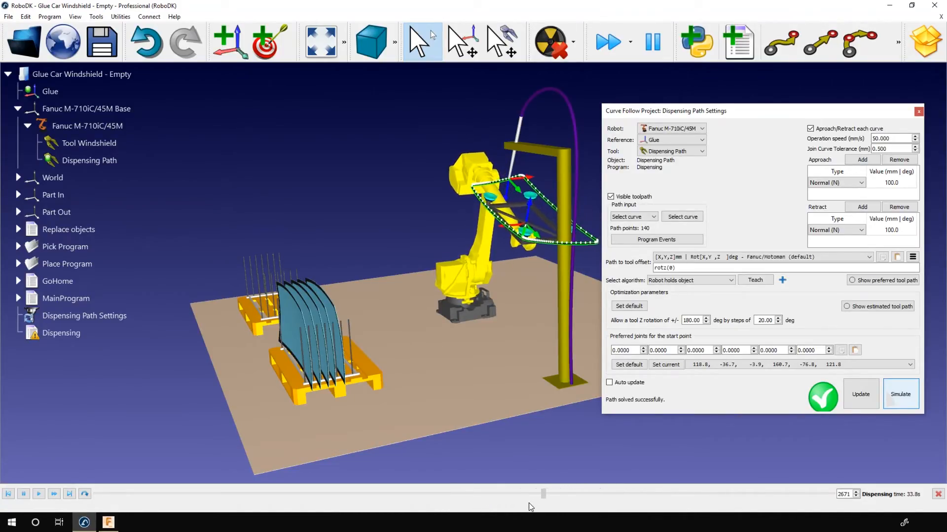
pyautogui.moveTo(542, 494); pyautogui.dragTo(590, 494)
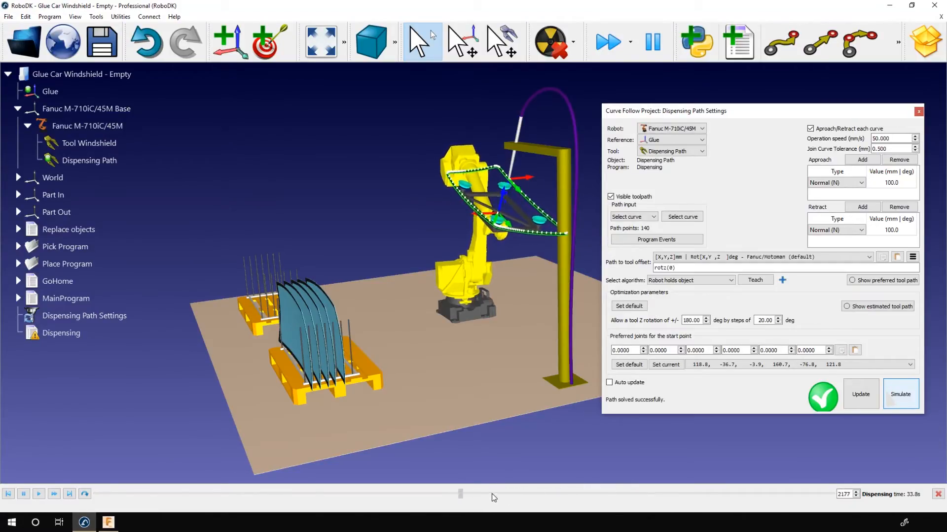
pyautogui.moveTo(460, 494); pyautogui.dragTo(493, 494)
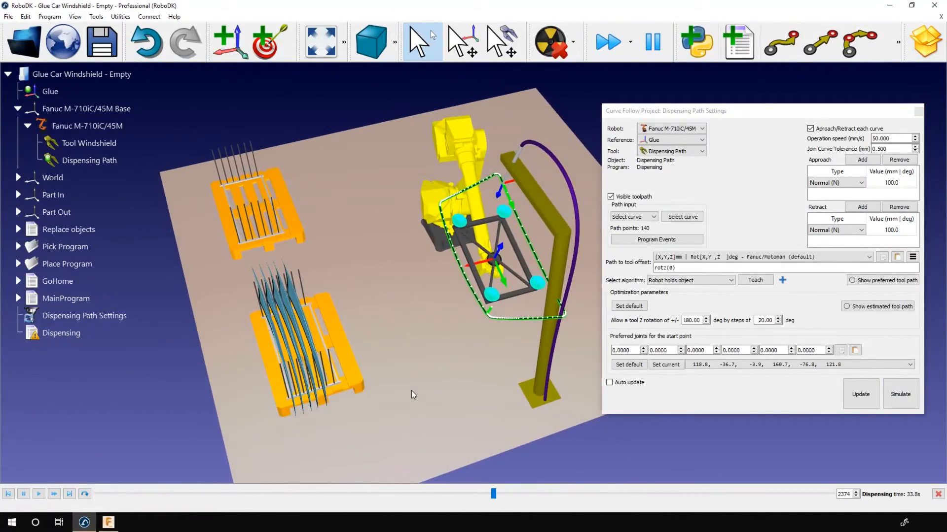
# Step: Update the Curve Follow Project and re-simulate the 5409.3 mm dispensing path
pyautogui.moveTo(664, 111); pyautogui.dragTo(127, 208)
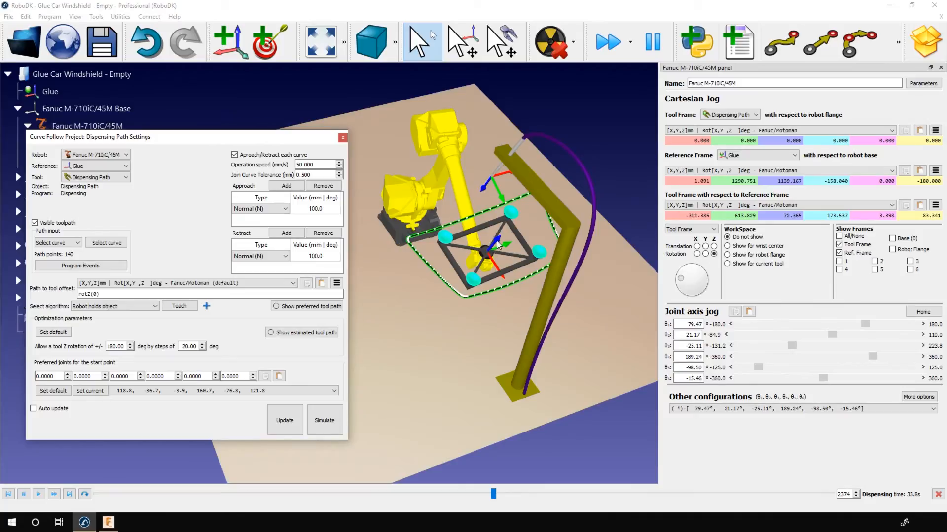
pyautogui.click(285, 420)
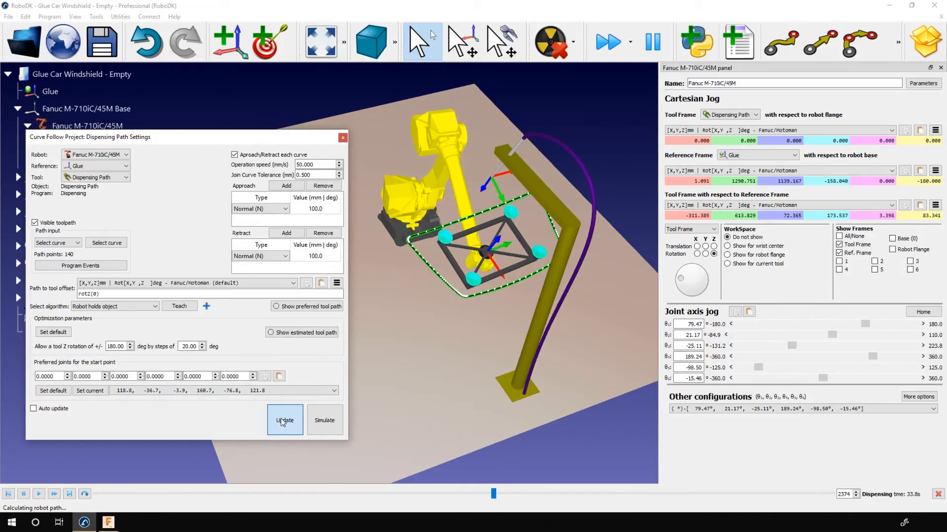
pyautogui.click(285, 420)
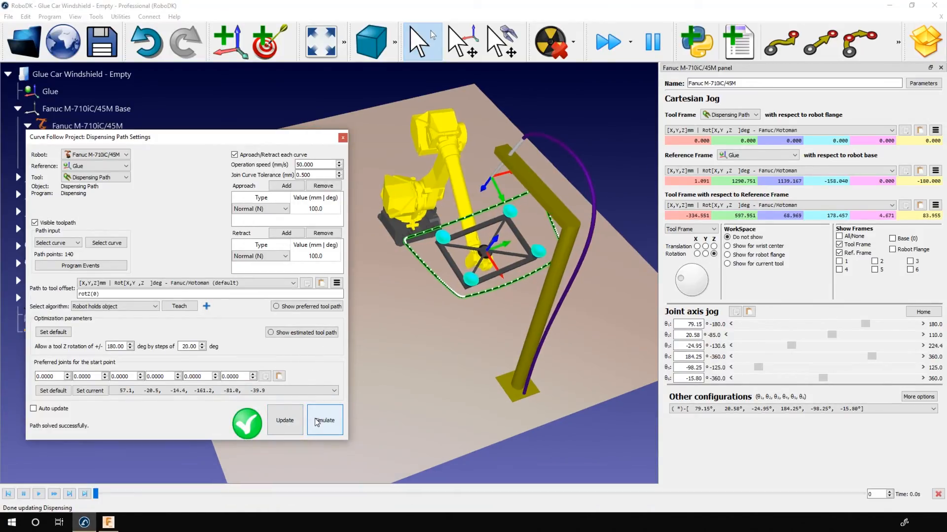
pyautogui.click(324, 420)
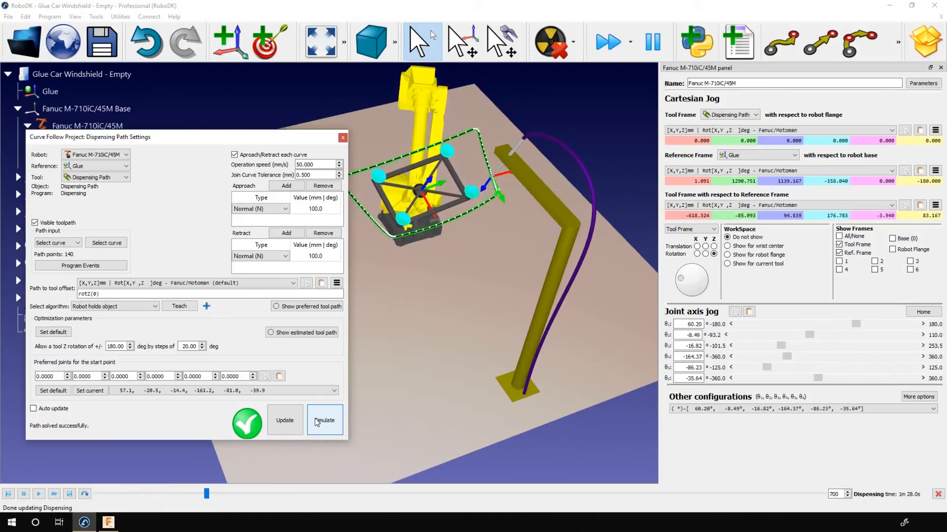
pyautogui.click(325, 420)
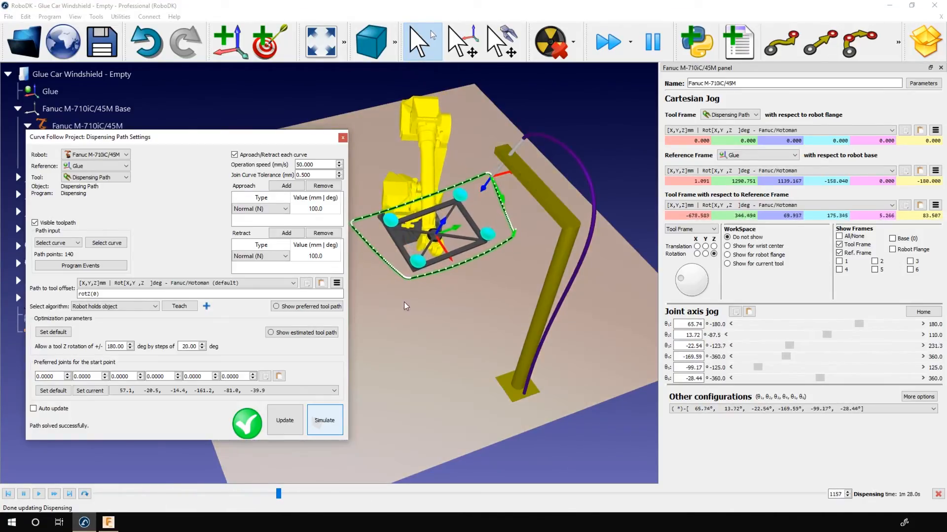
pyautogui.moveTo(278, 494); pyautogui.dragTo(350, 494)
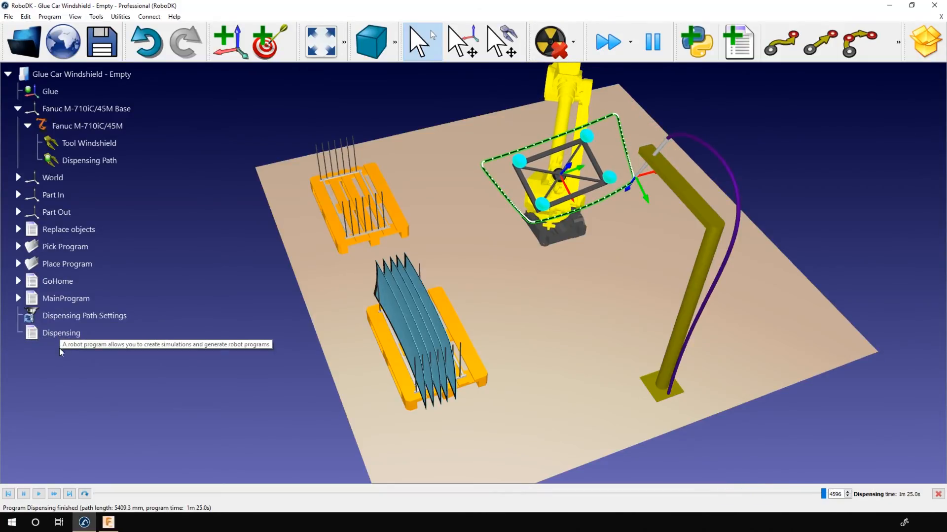
pyautogui.moveTo(40, 306)
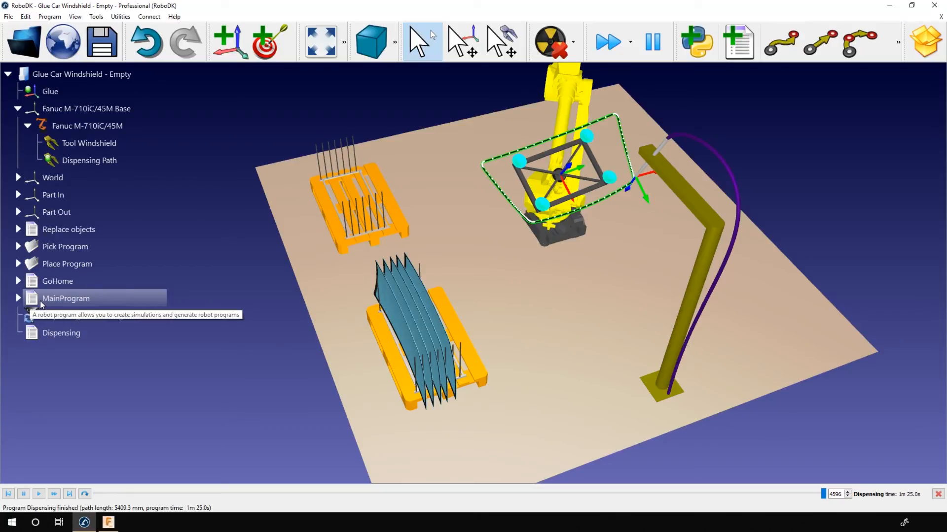
# Step: Run MainProgram from the station tree so the robot picks up a windshield
pyautogui.click(19, 298)
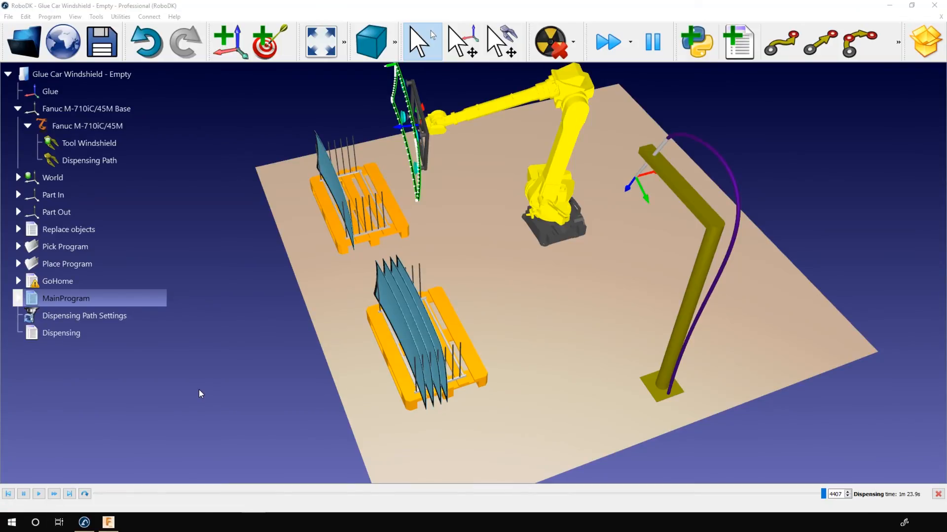
pyautogui.moveTo(196, 377)
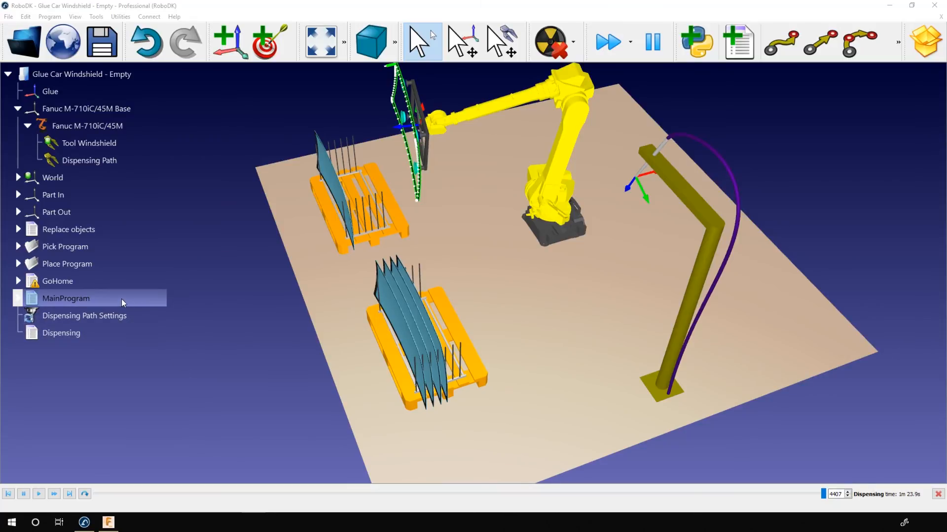
# Step: Generate the Dispensing program as DISPENSING.LS and scroll through it in SciTE
pyautogui.rightClick(58, 333)
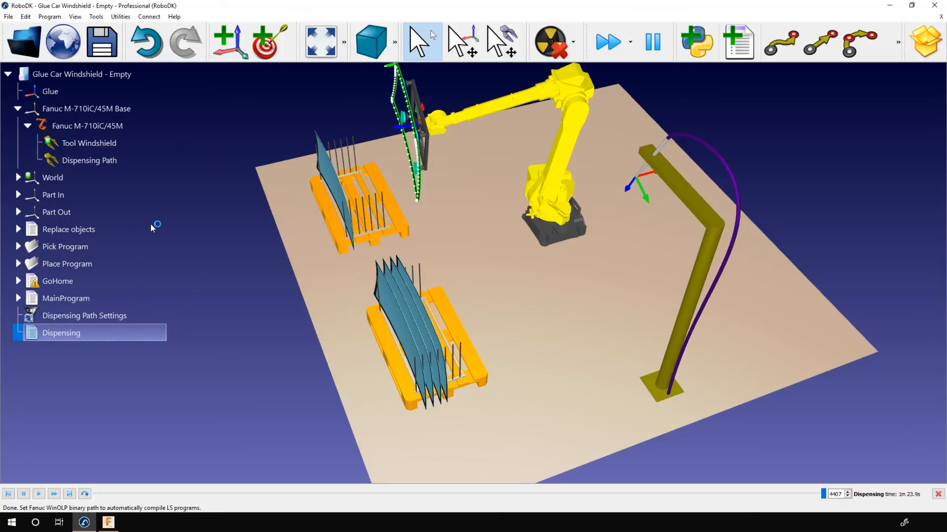
pyautogui.doubleClick(60, 332)
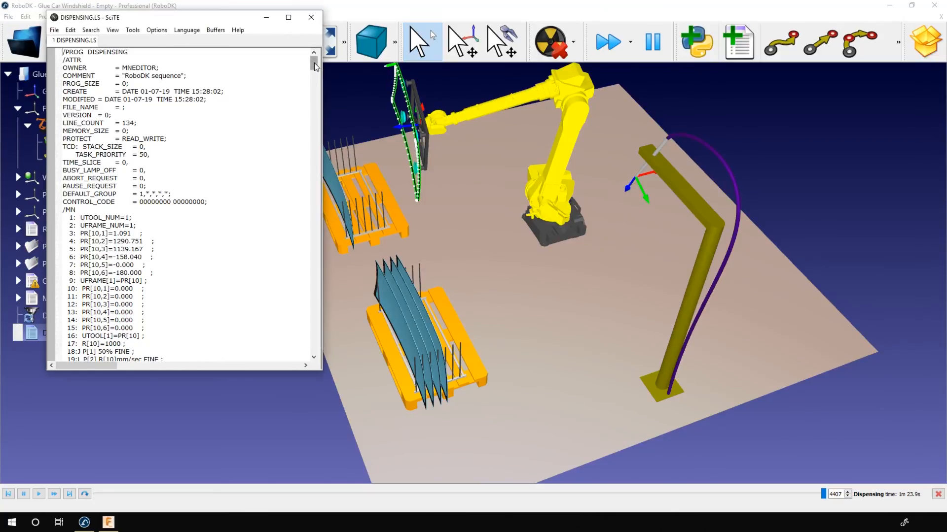
pyautogui.scroll(-3)
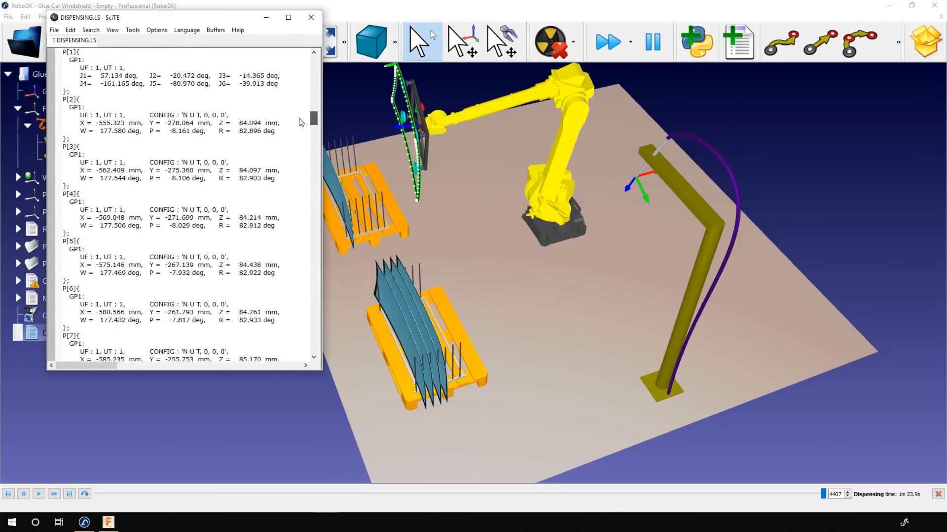